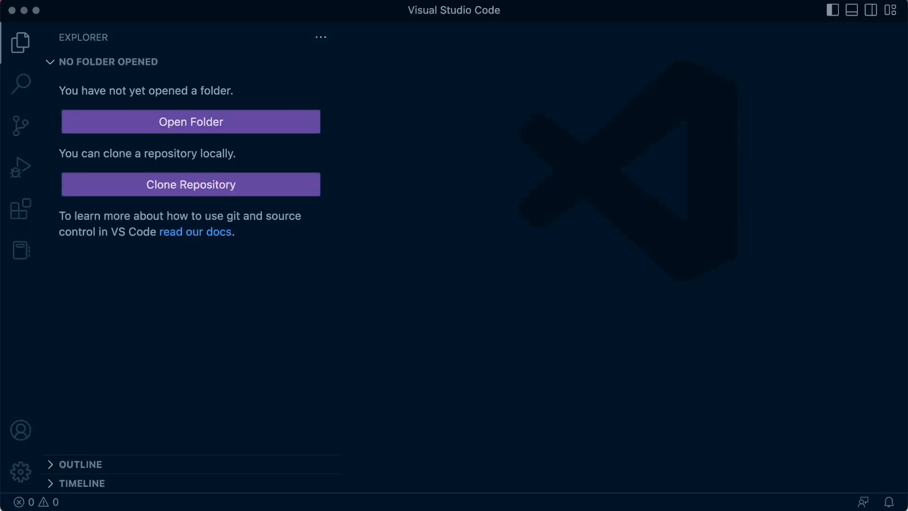
mouse_move(55, 155)
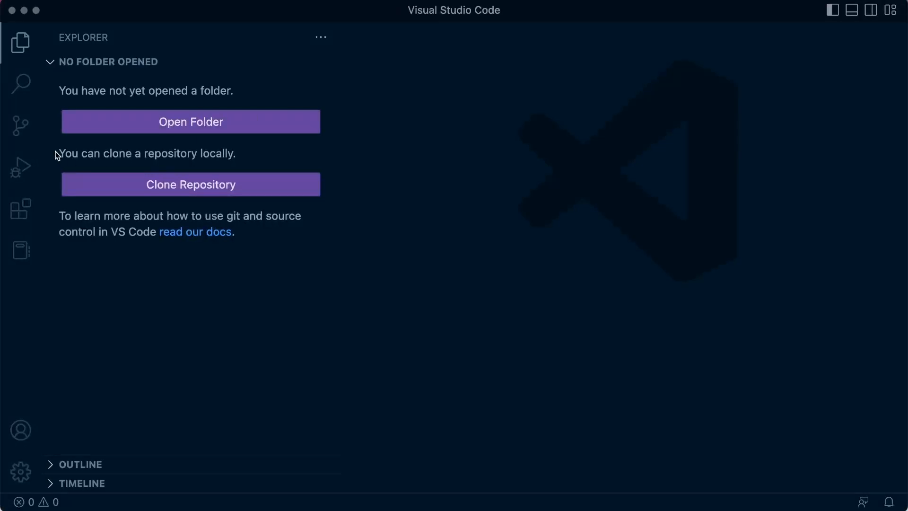
mouse_move(24, 174)
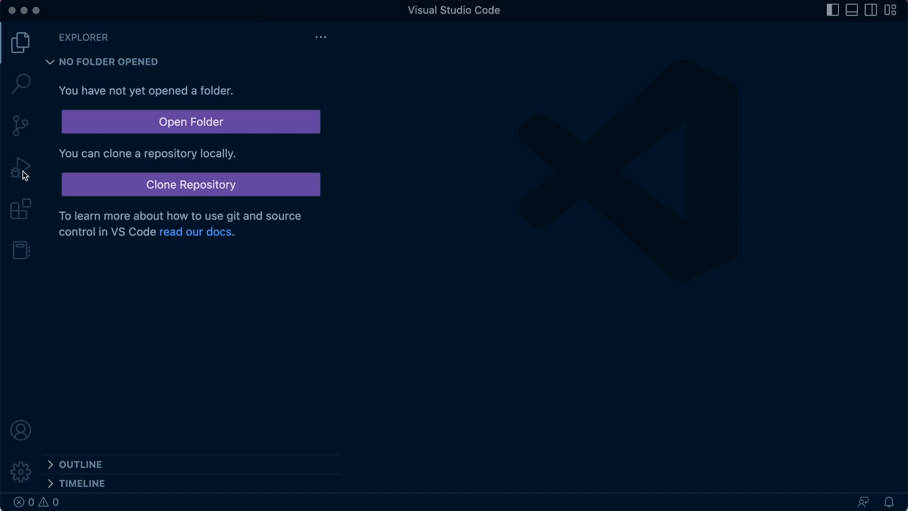
Search the installed extensions for Black
click(20, 209)
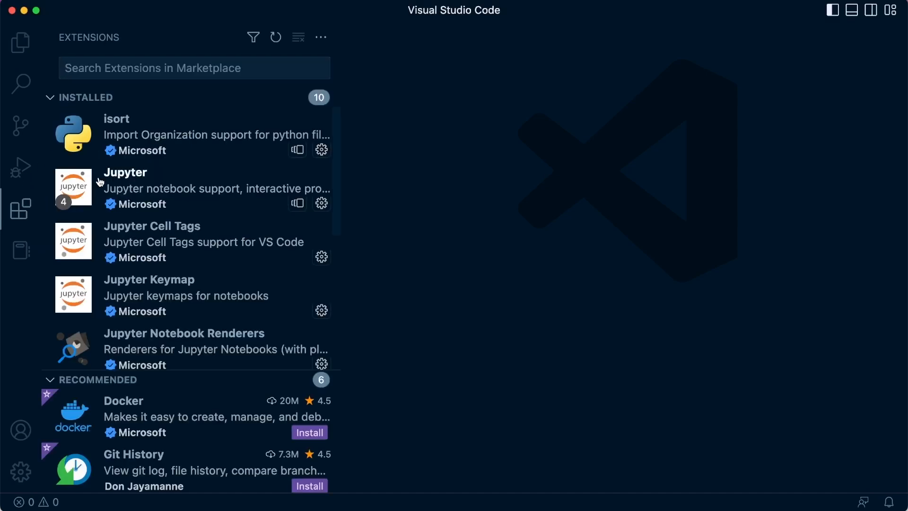
text(black)
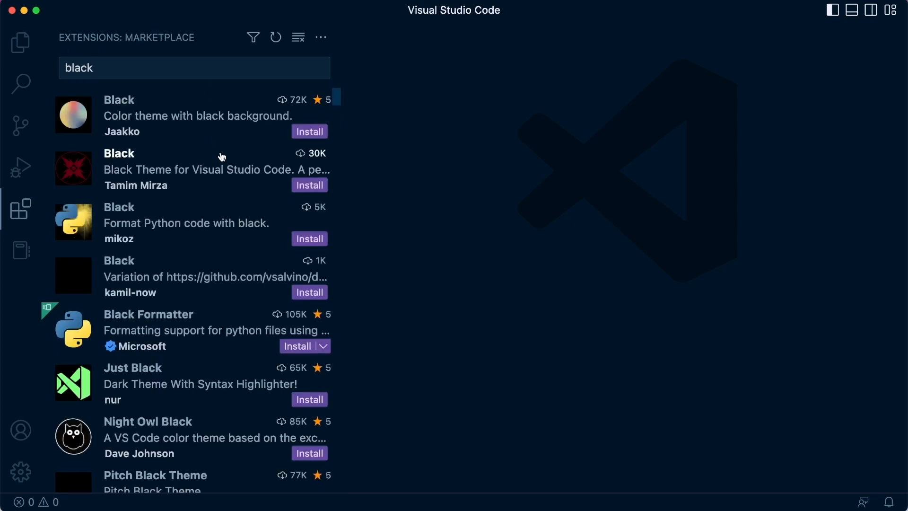
scroll(down, 3)
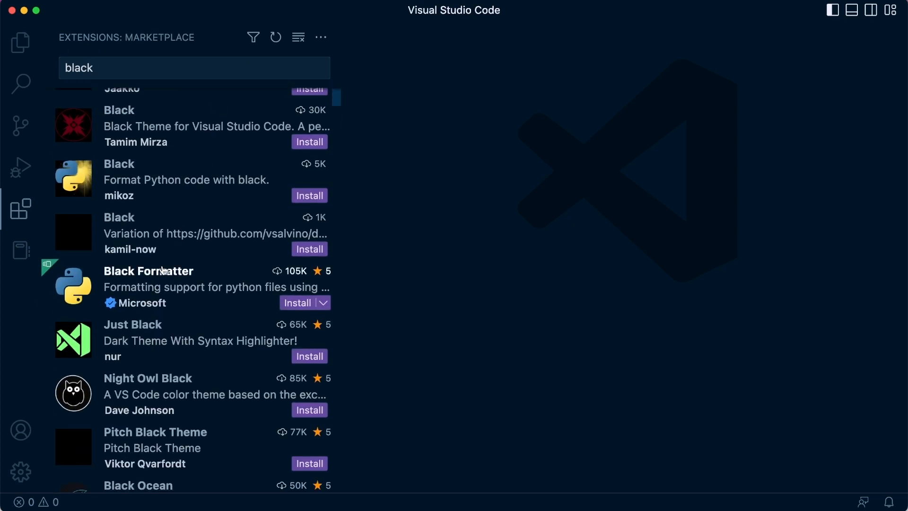
mouse_move(148, 303)
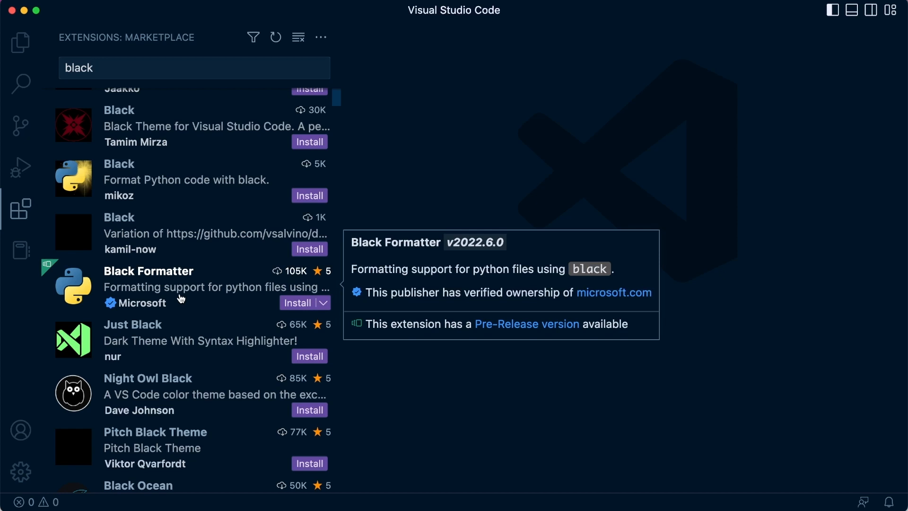
mouse_move(204, 296)
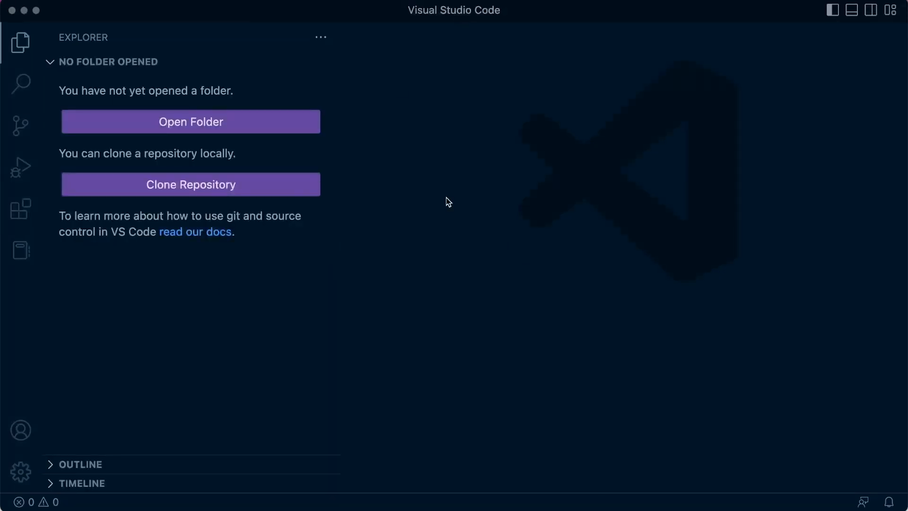
mouse_move(180, 135)
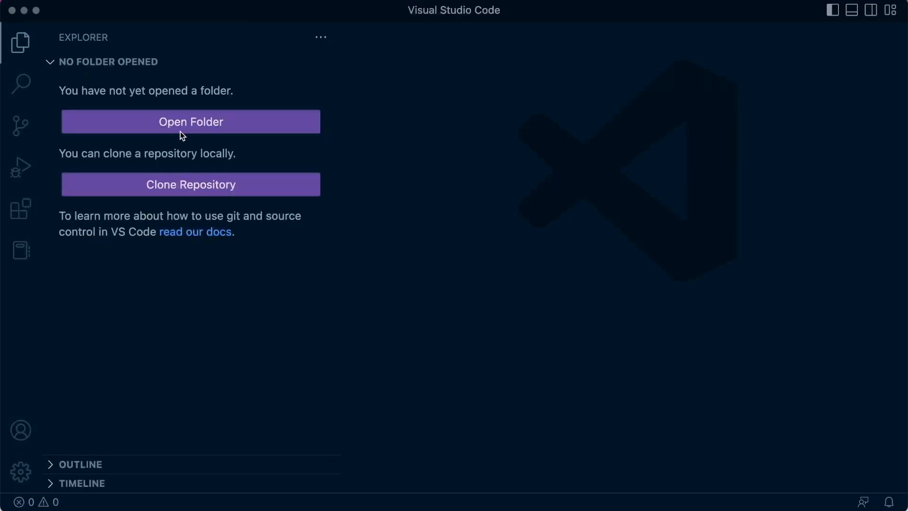
Open the django-drf-ecommerce folder from Documents > GitHub
click(191, 122)
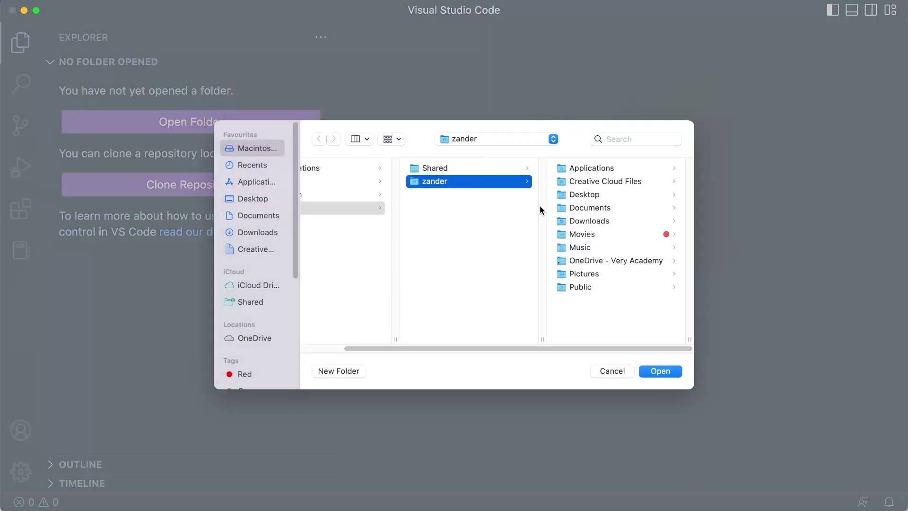
click(590, 208)
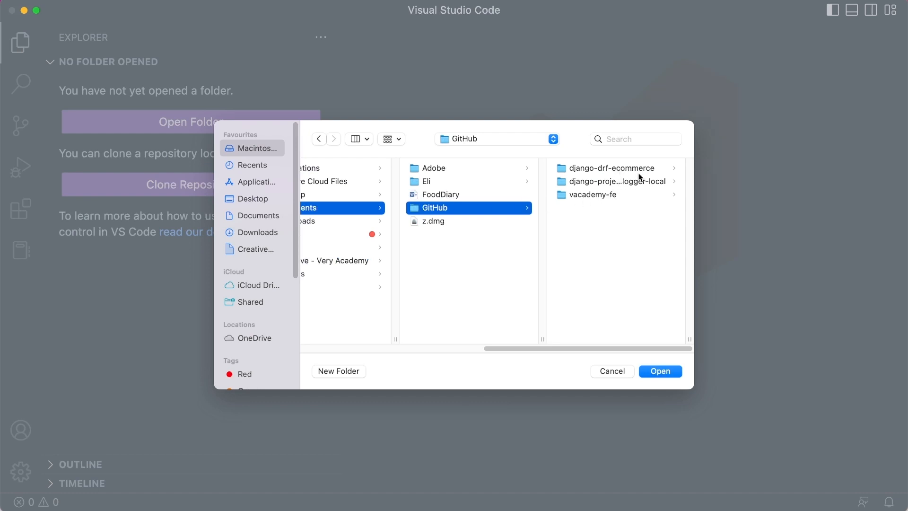
click(612, 168)
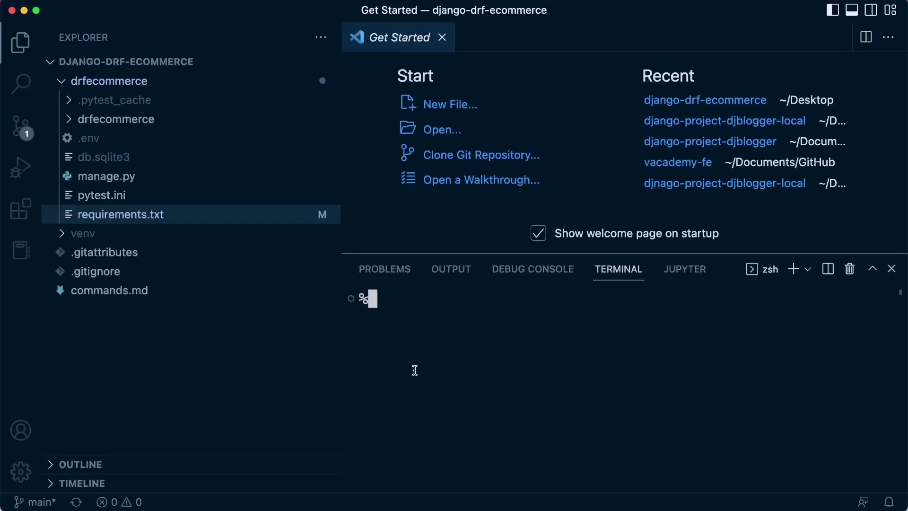
Close the Get Started page and activate the venv in the terminal
click(879, 269)
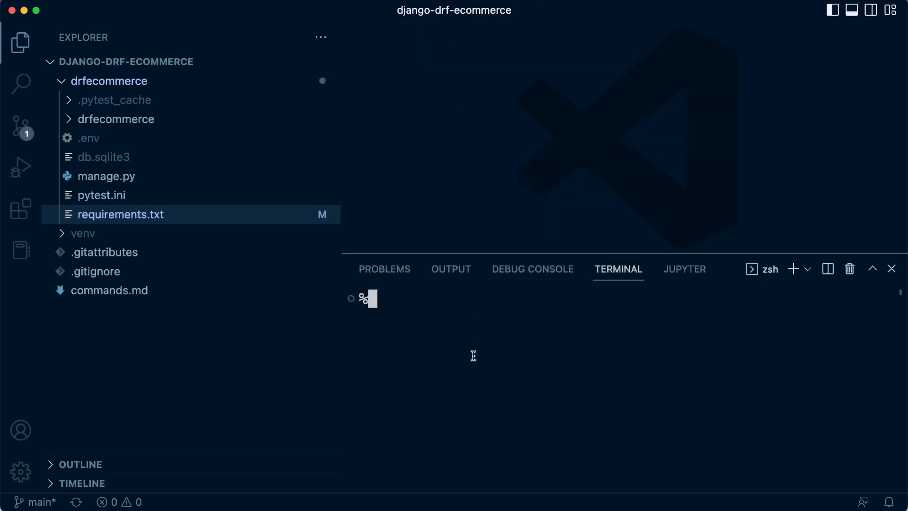
mouse_move(464, 378)
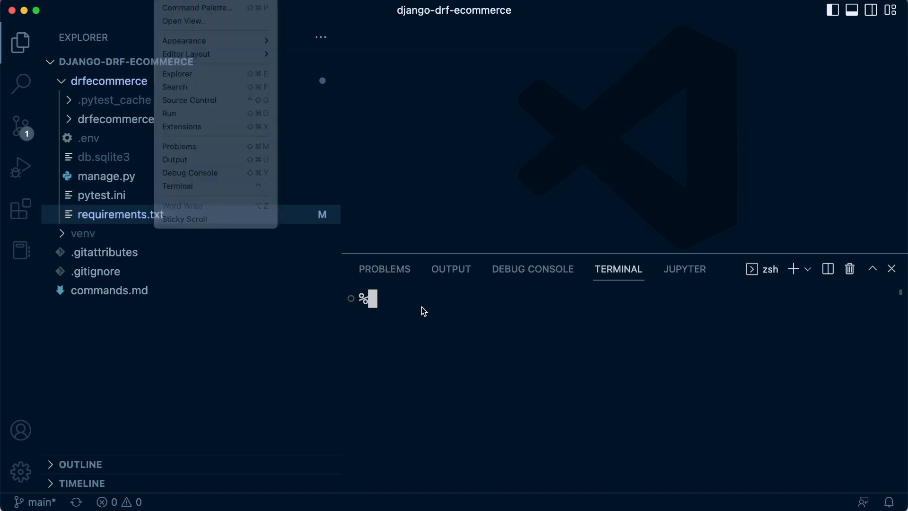
click(436, 302)
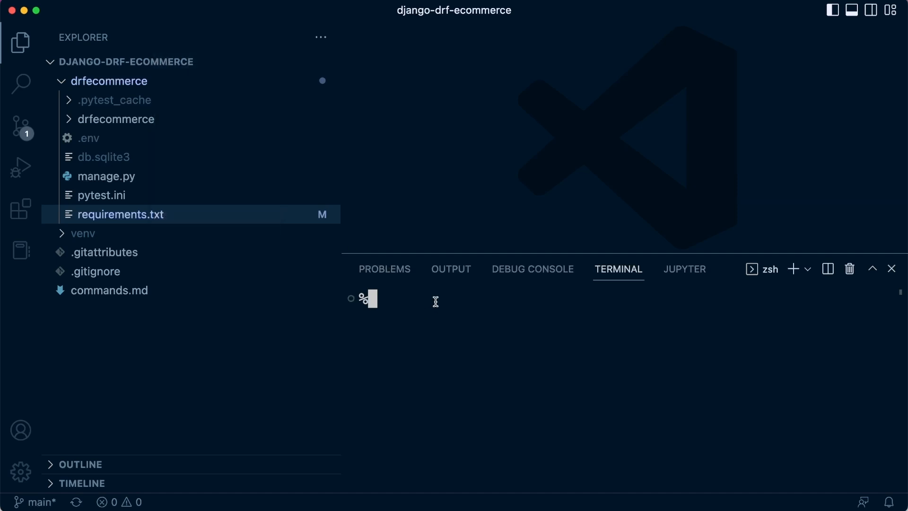
text(source)
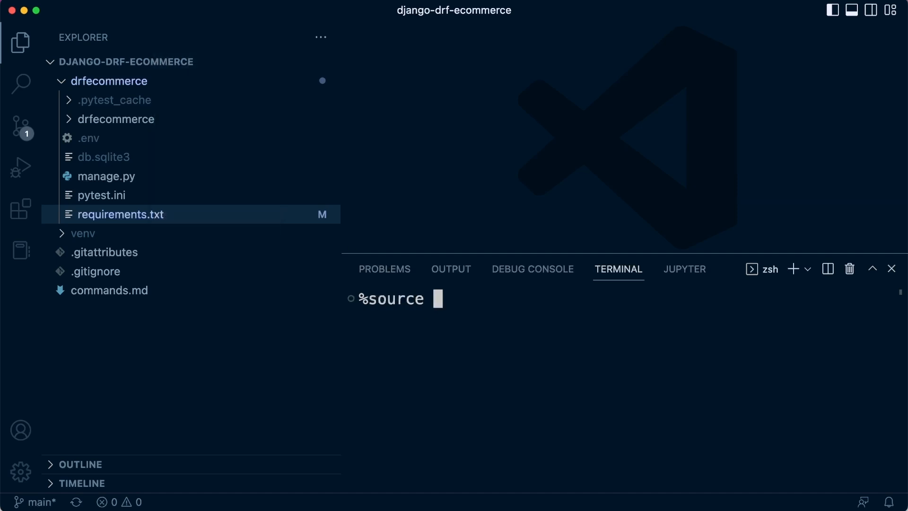
text(venv/bin/activate)
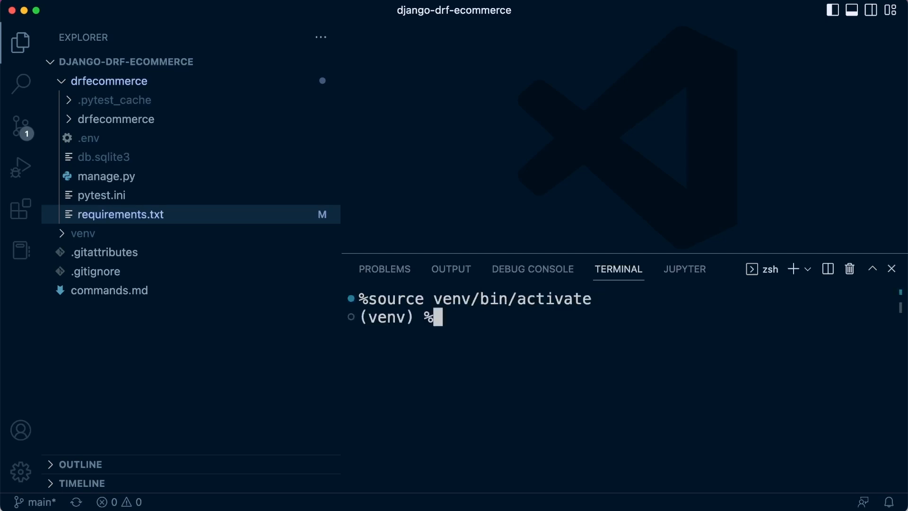
Change the terminal directory into drfecommerce
text(cd)
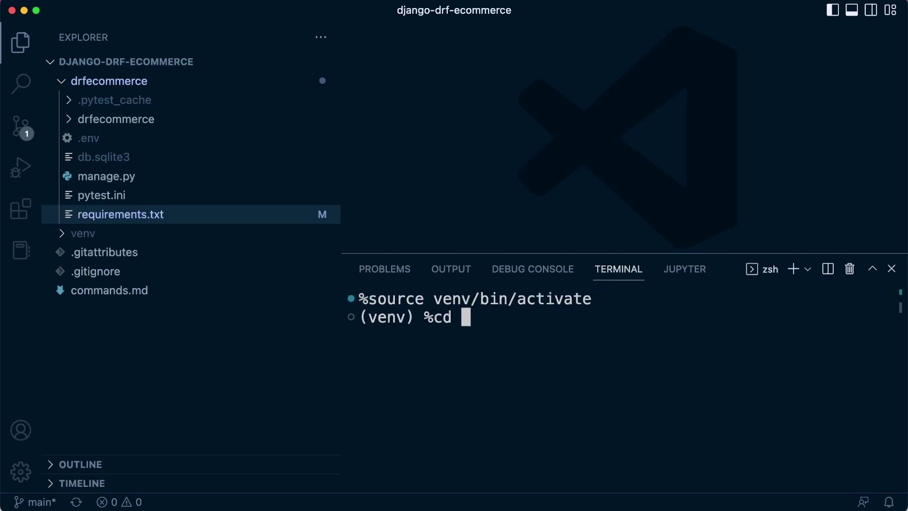
text(drfecommerce/)
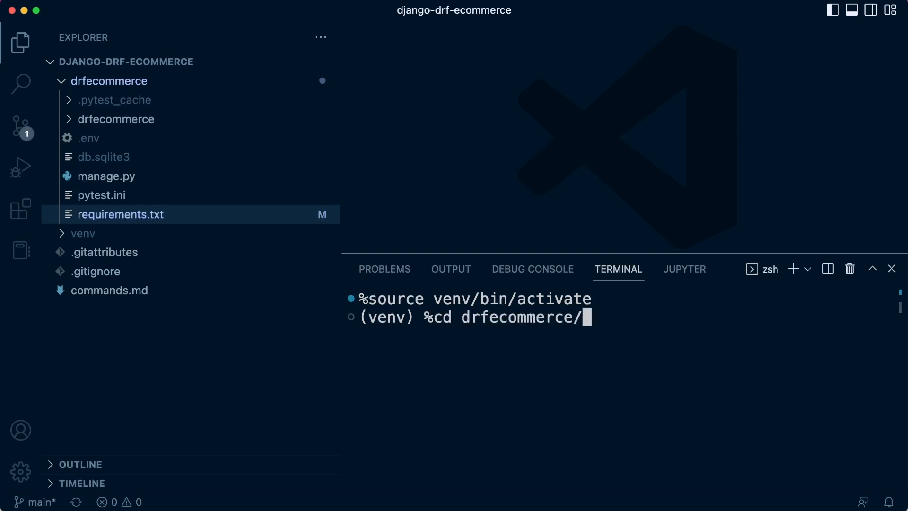
mouse_move(442, 303)
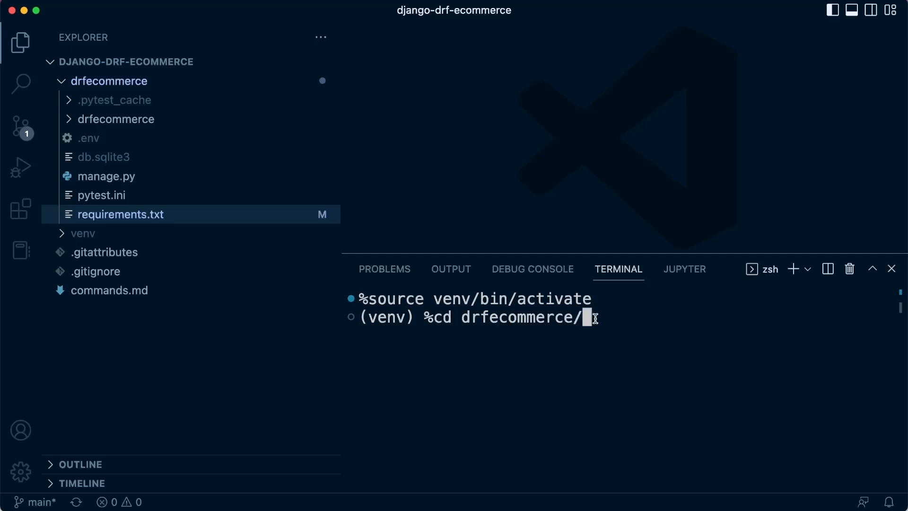
key(Enter)
text(ls)
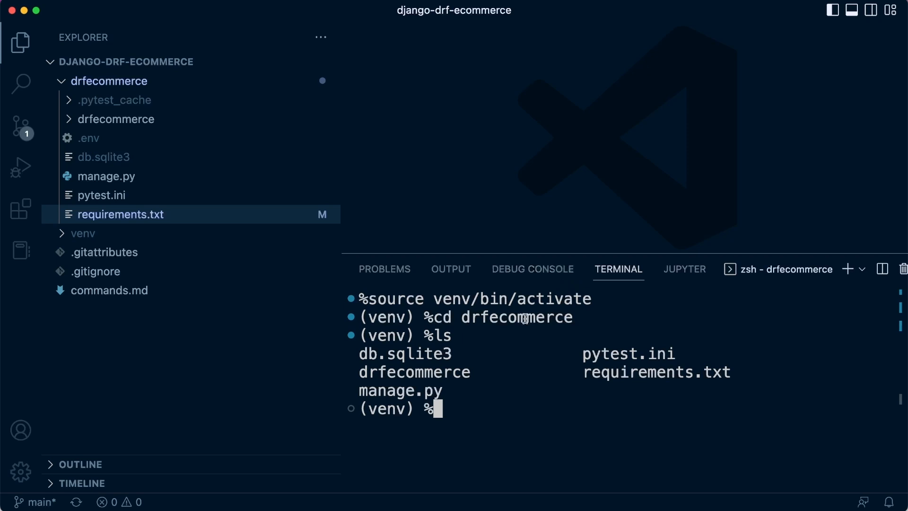
mouse_move(624, 374)
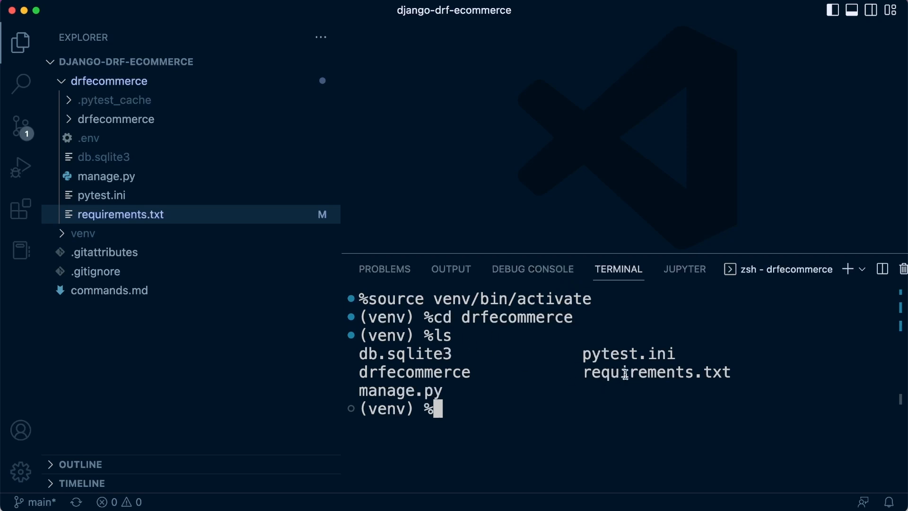
mouse_move(490, 399)
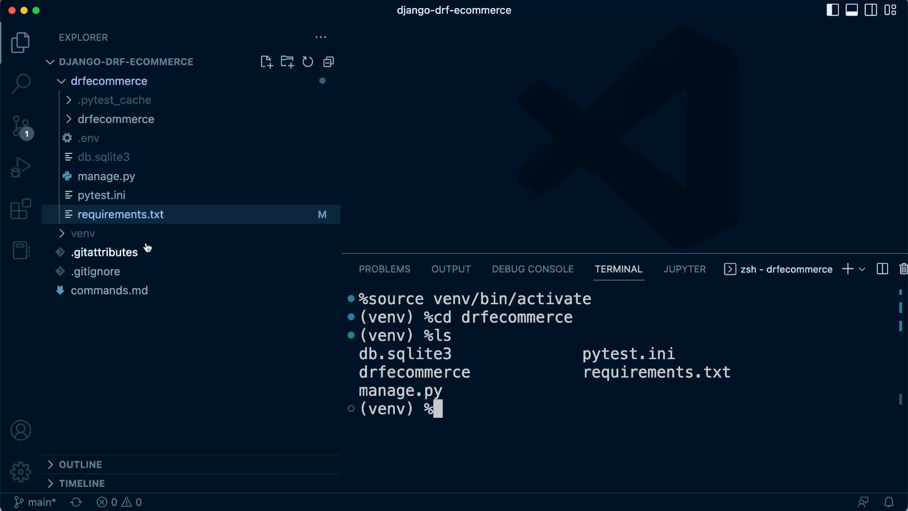
Open requirements.txt and pip install Black 22.12.0 into the venv
click(121, 214)
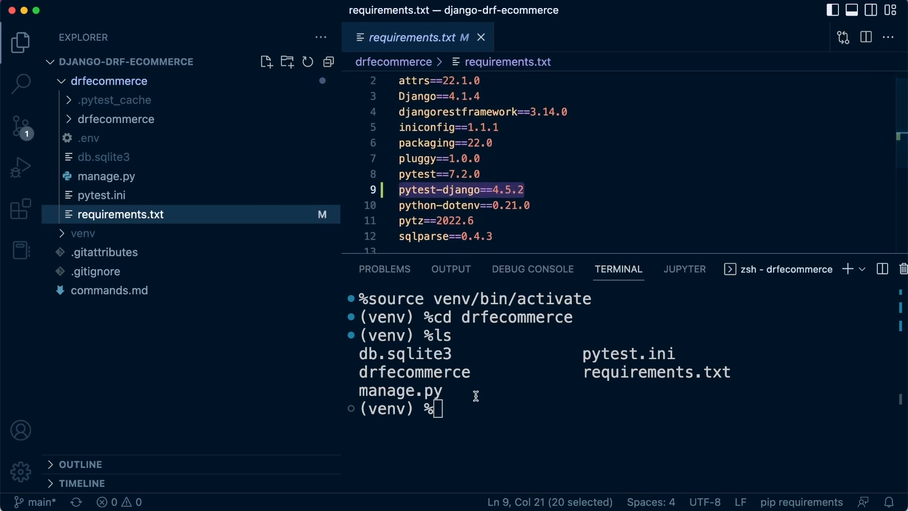
text(pip insatal)
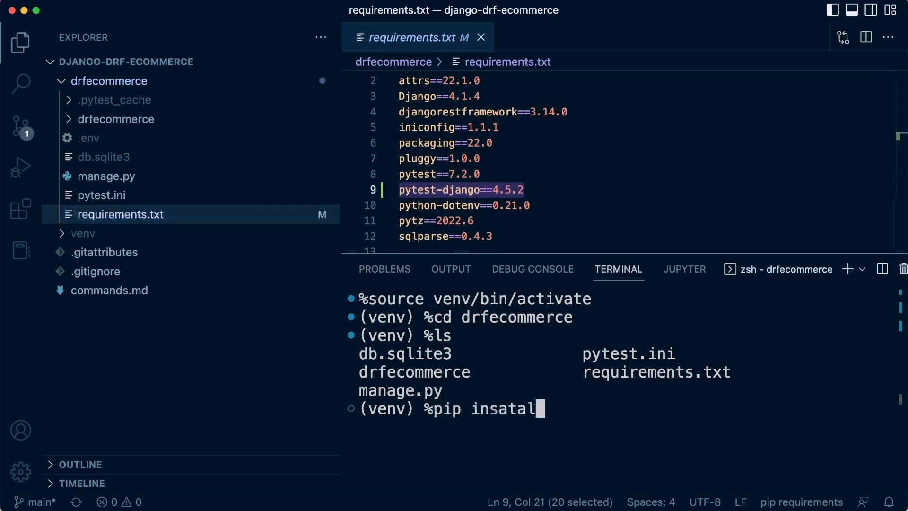
text(install)
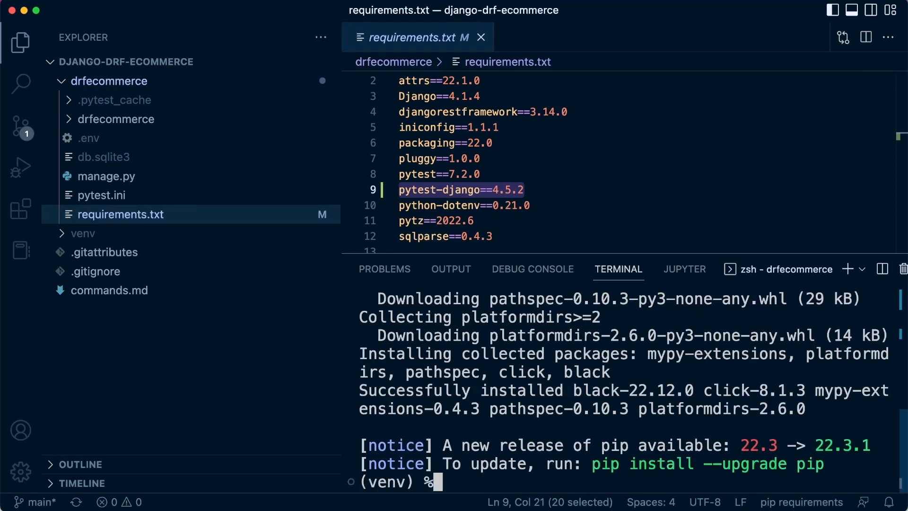
mouse_move(483, 478)
text(pip freeze > requirements.txt)
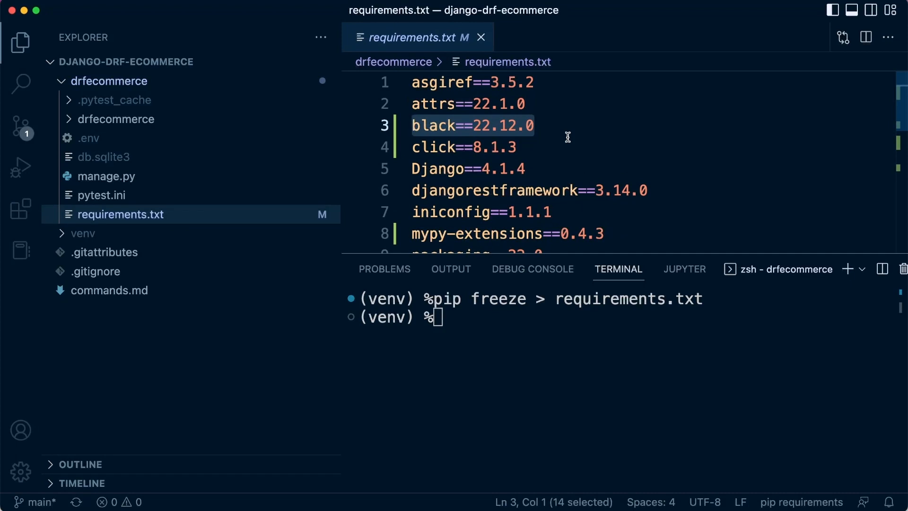
mouse_move(482, 128)
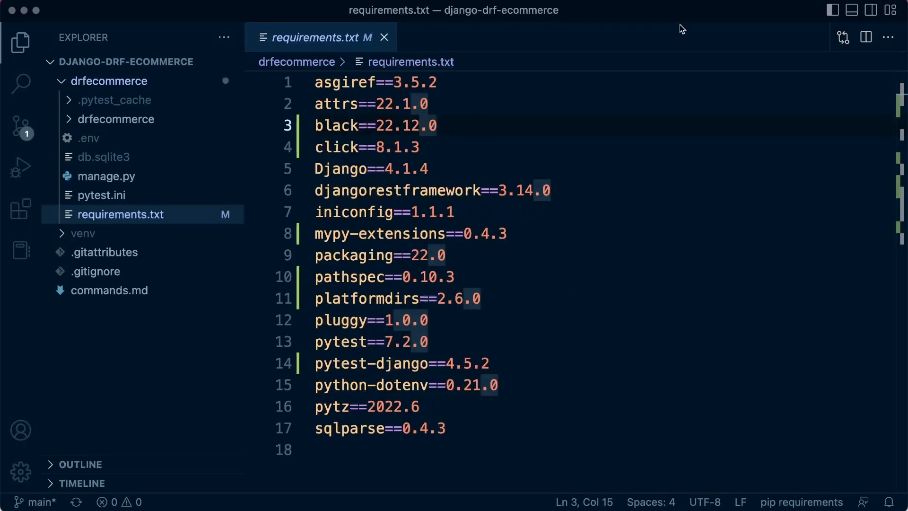
mouse_move(460, 166)
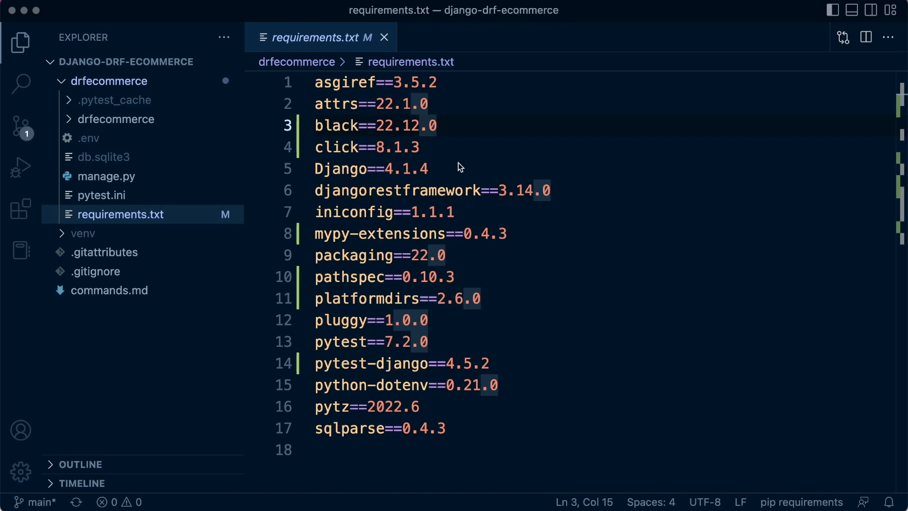
Open the Settings editor from the Code menu and scroll through Commonly Used
click(18, 10)
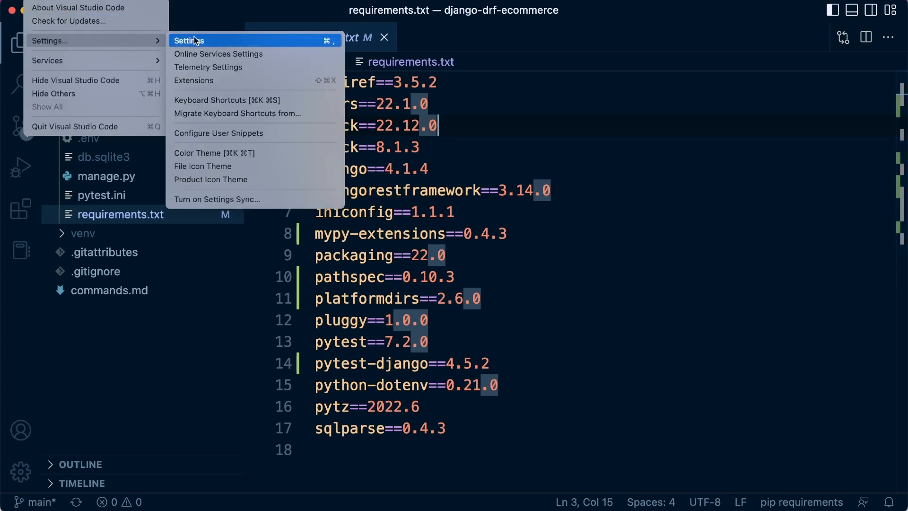
click(188, 40)
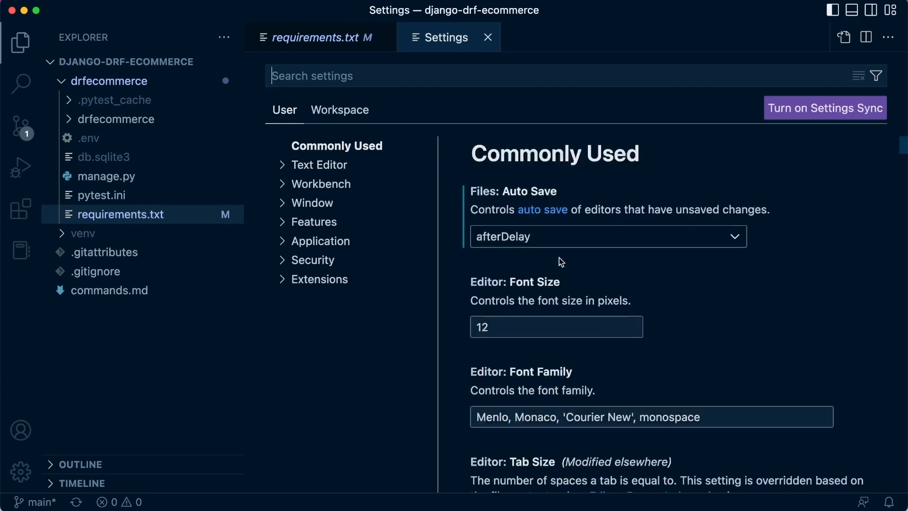
scroll(down, 3)
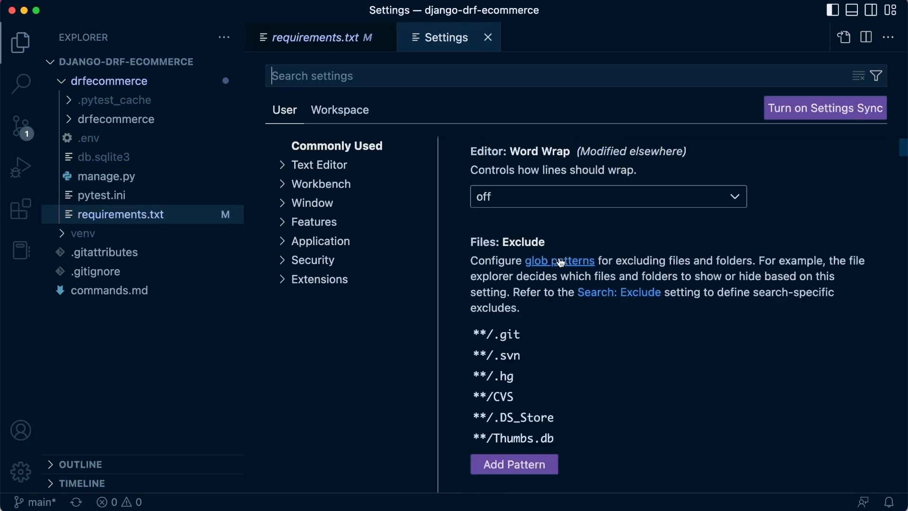
scroll(down, 3)
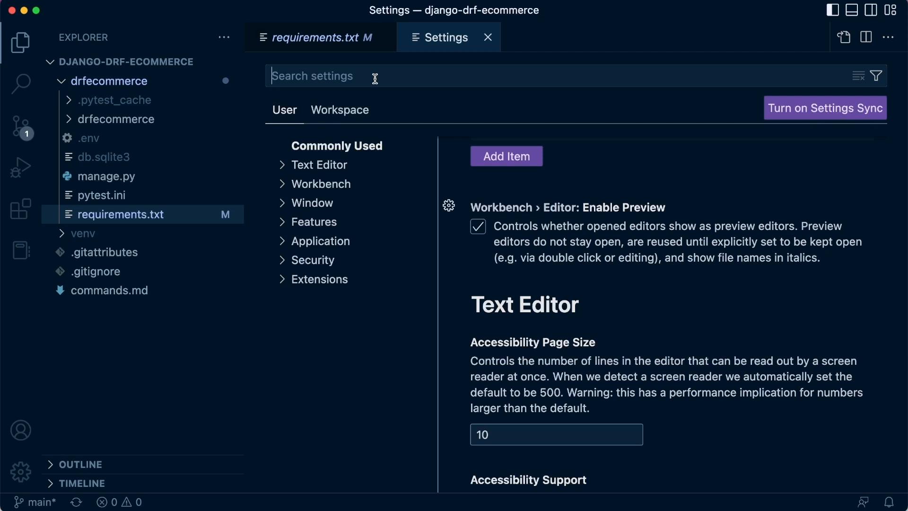
Filter settings by 'python' and scroll to the Black path and formatter provider
text(python)
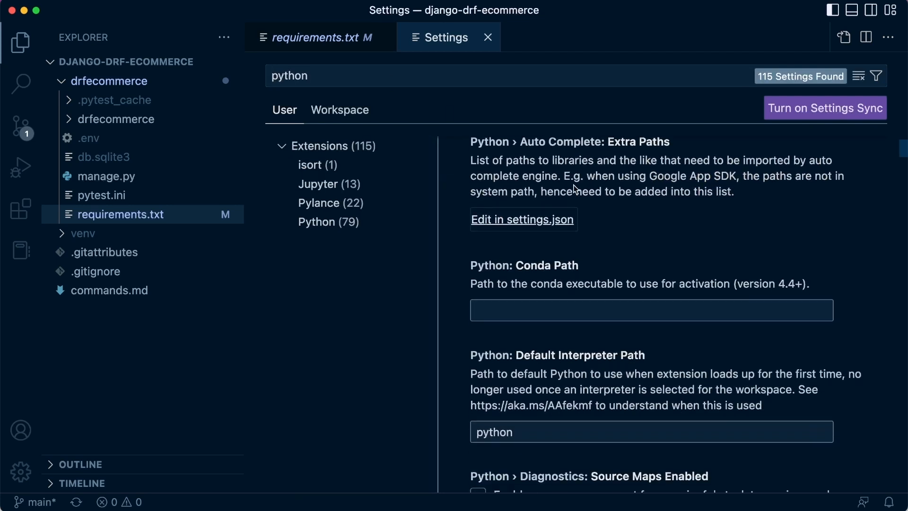
scroll(down, 3)
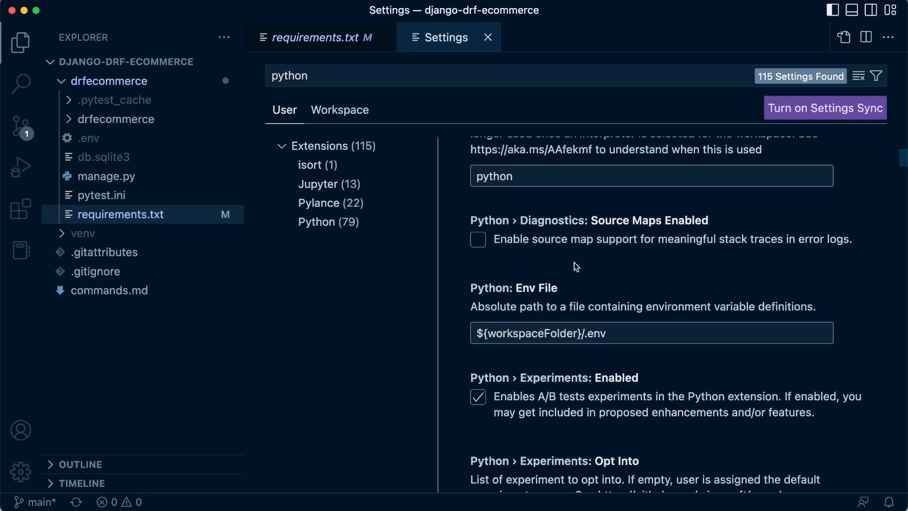
scroll(down, 3)
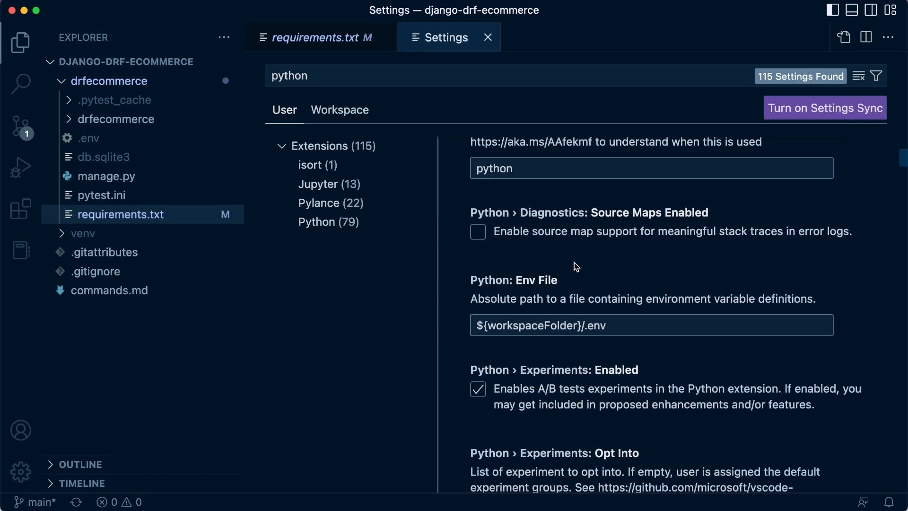
scroll(down, 3)
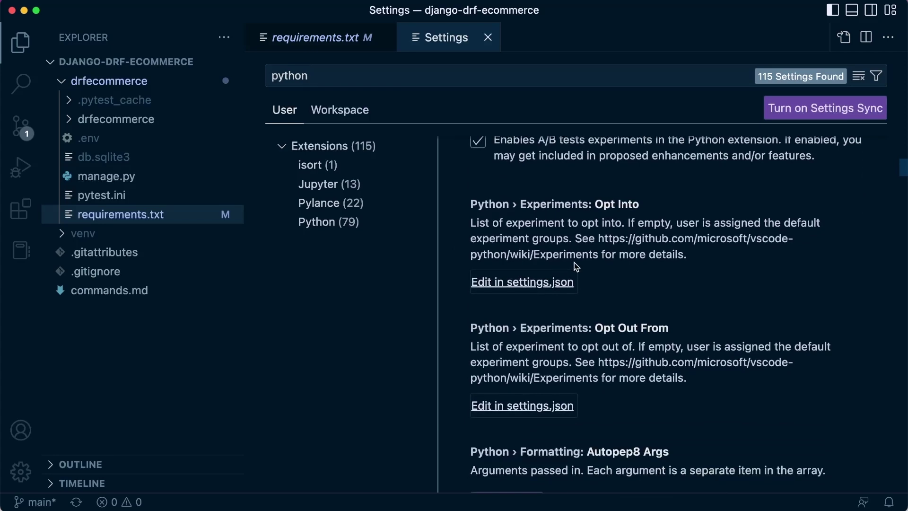
scroll(down, 3)
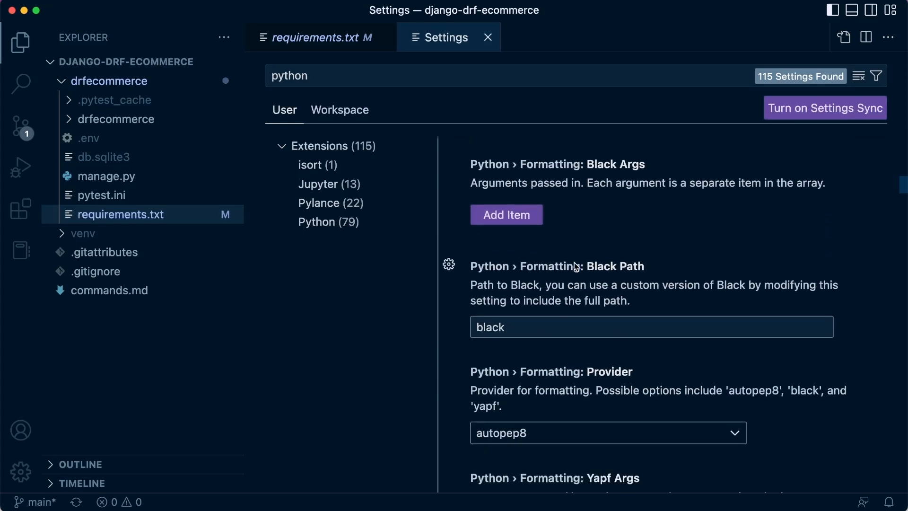
scroll(down, 3)
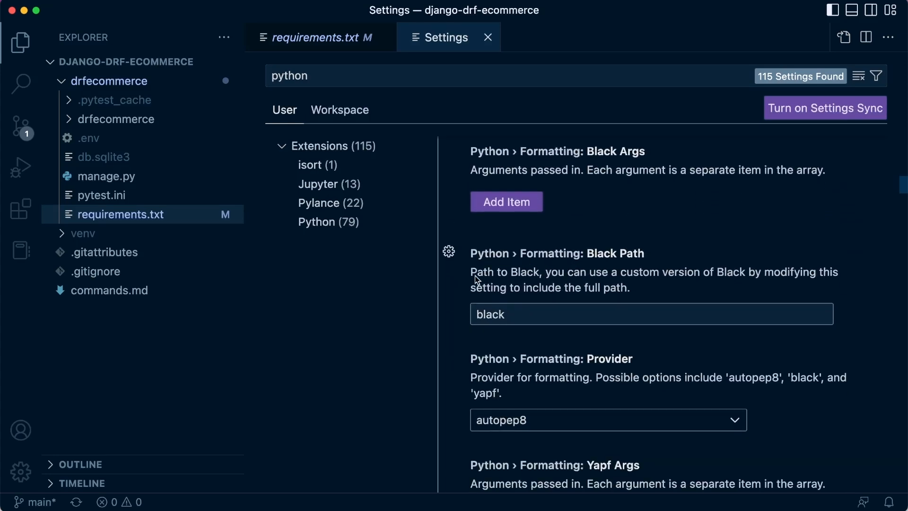
mouse_move(772, 288)
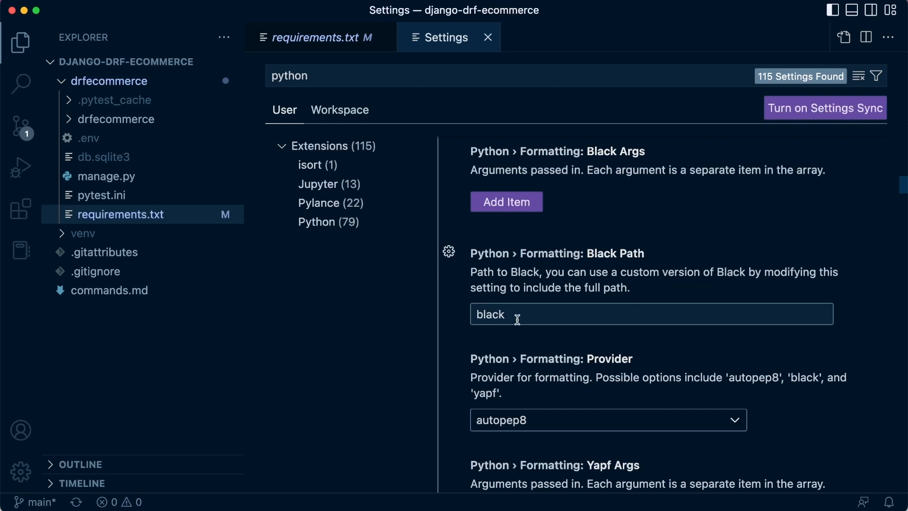
mouse_move(553, 273)
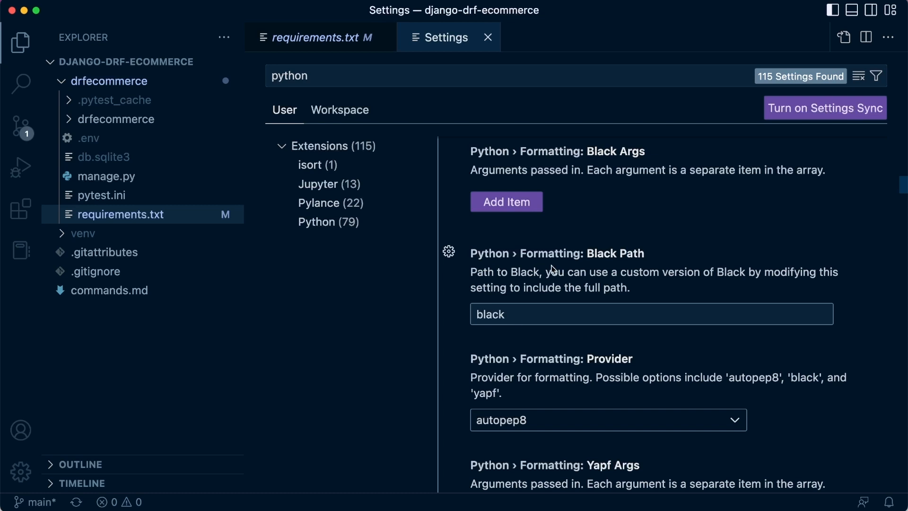
mouse_move(400, 191)
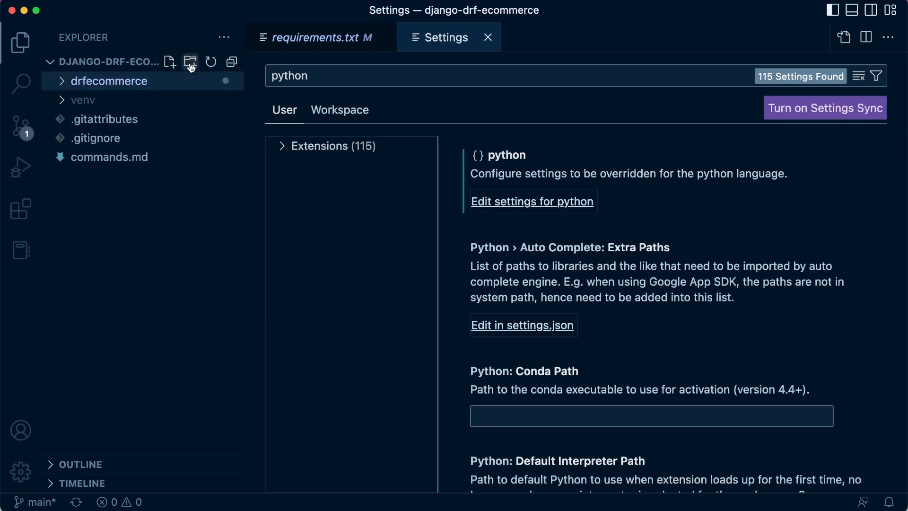
Create a .vscode folder at the project root and start a new file inside it
click(190, 62)
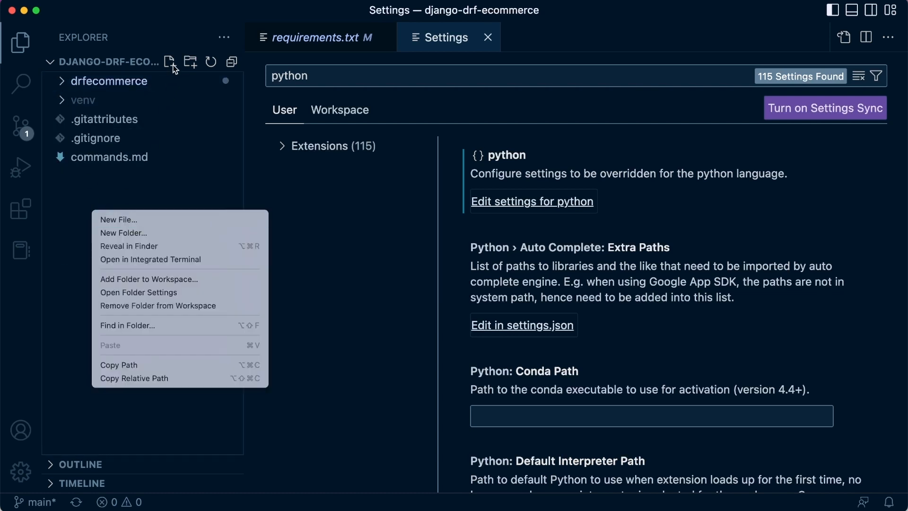
click(190, 62)
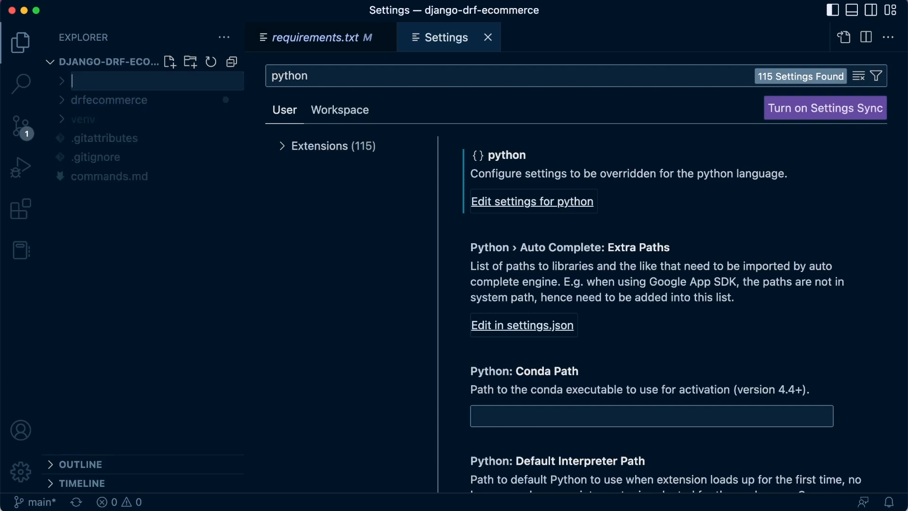
text(.vsocde)
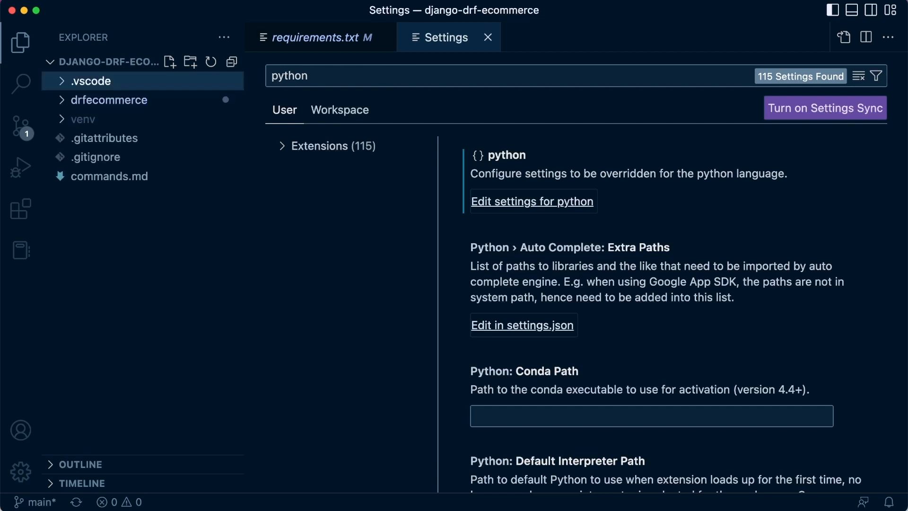
right_click(90, 80)
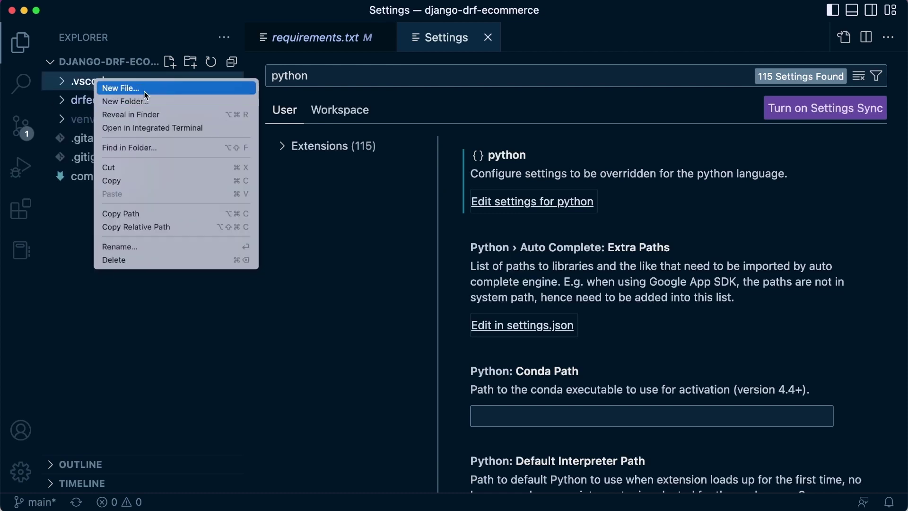
click(121, 88)
text(settings.pu)
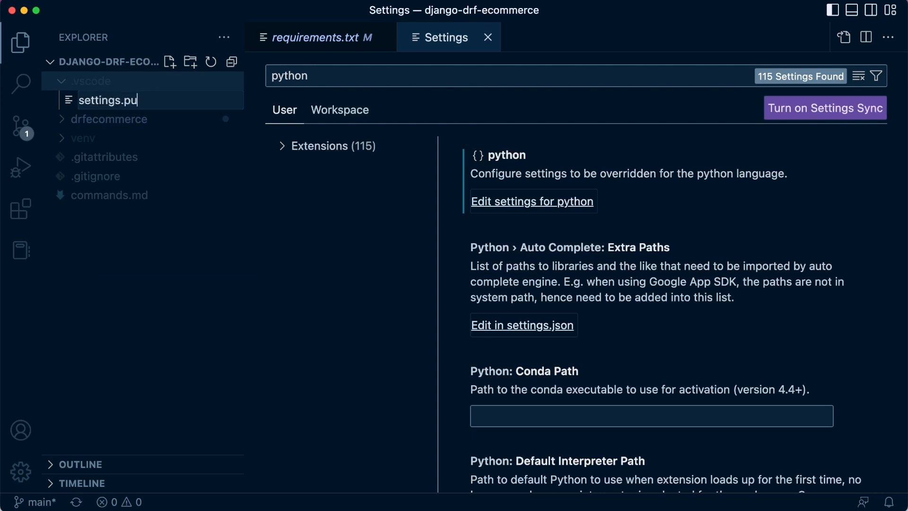
Finish naming the new file in .vscode and open it in the editor
text(y)
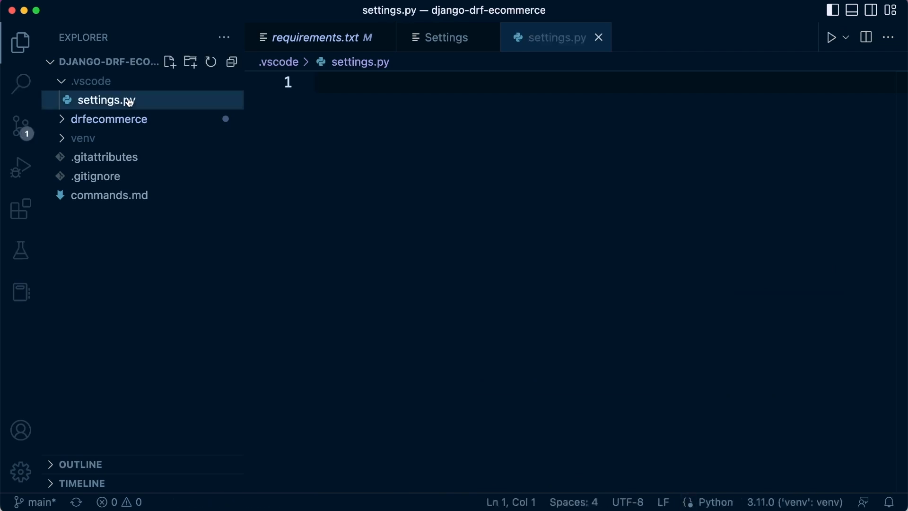
mouse_move(141, 115)
text(json)
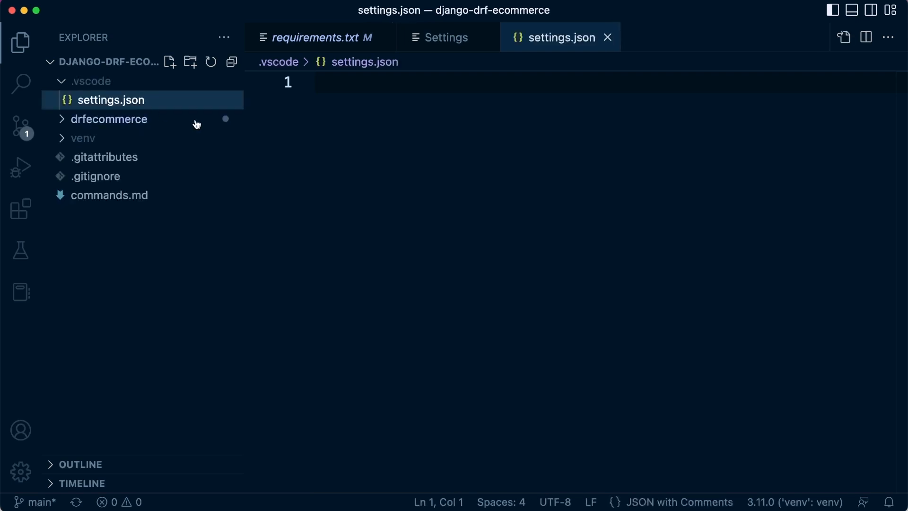
mouse_move(391, 97)
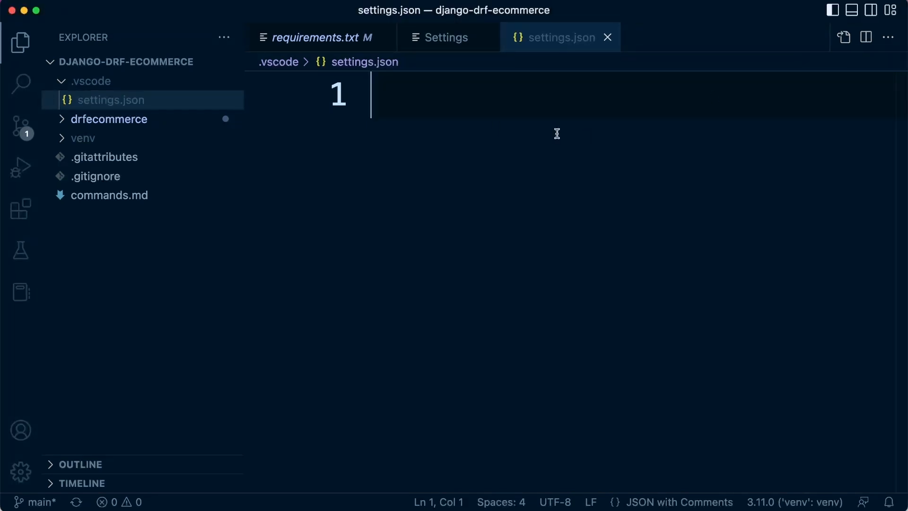
Type the "editor.formatOnSave" key inside braces in settings.json
text({)
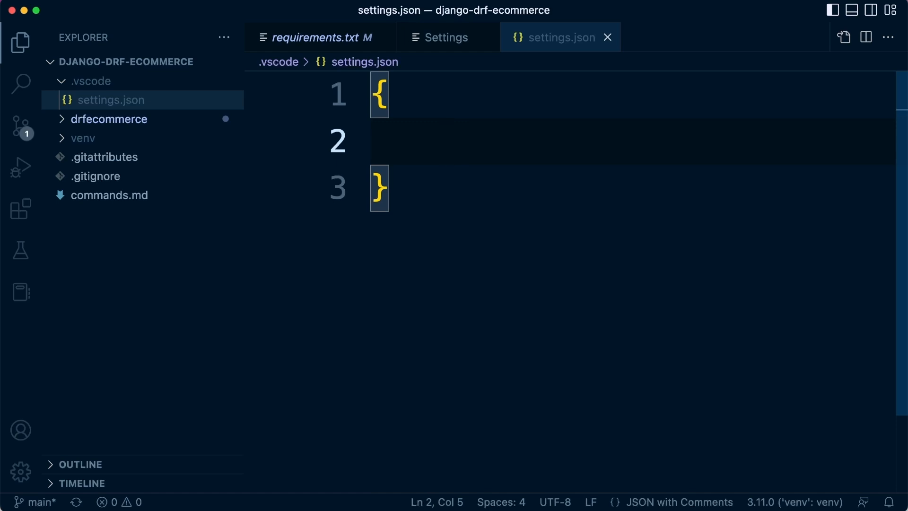
text([)
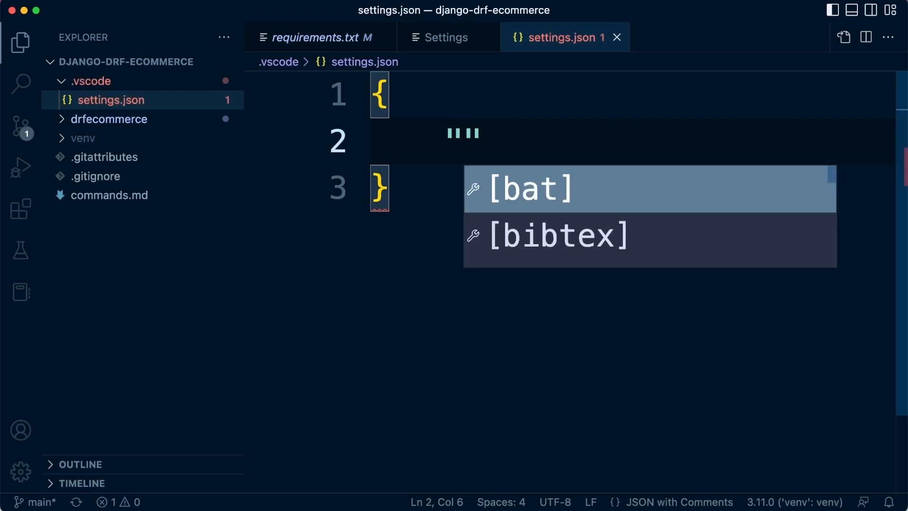
text("edit")
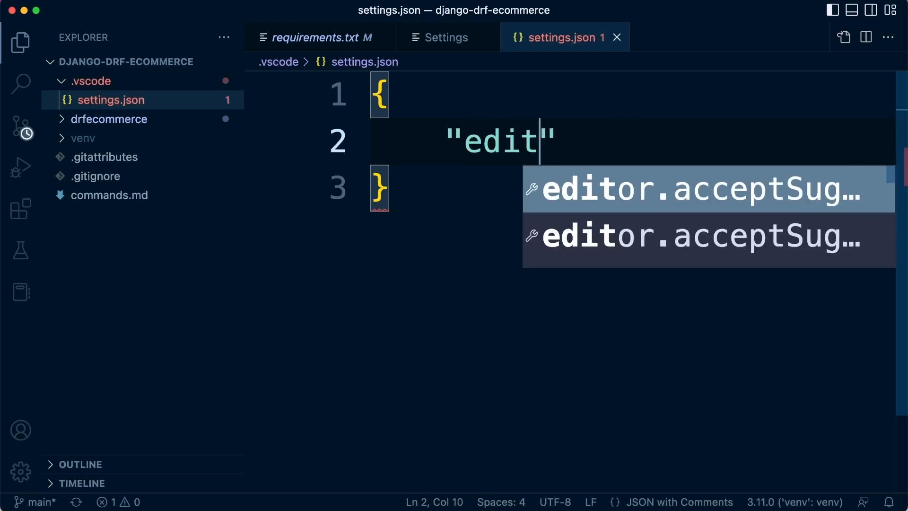
text(or)
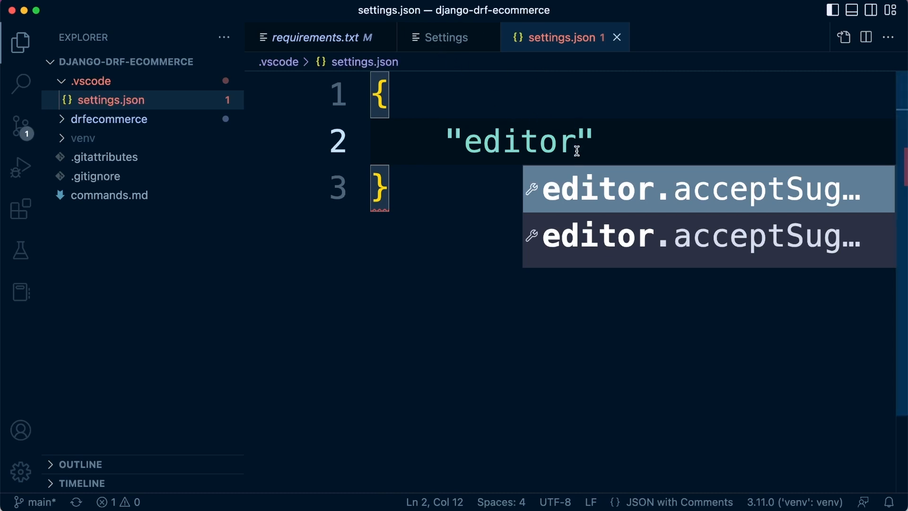
mouse_move(514, 93)
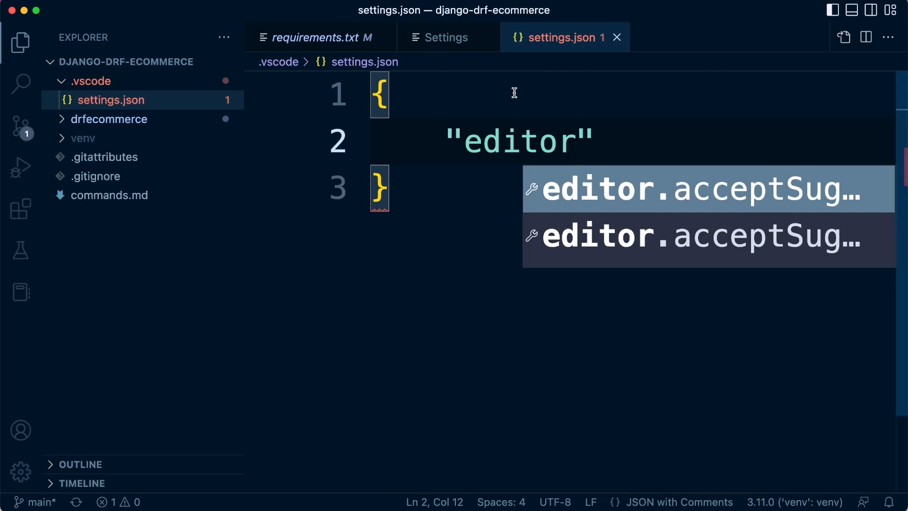
text(.forma)
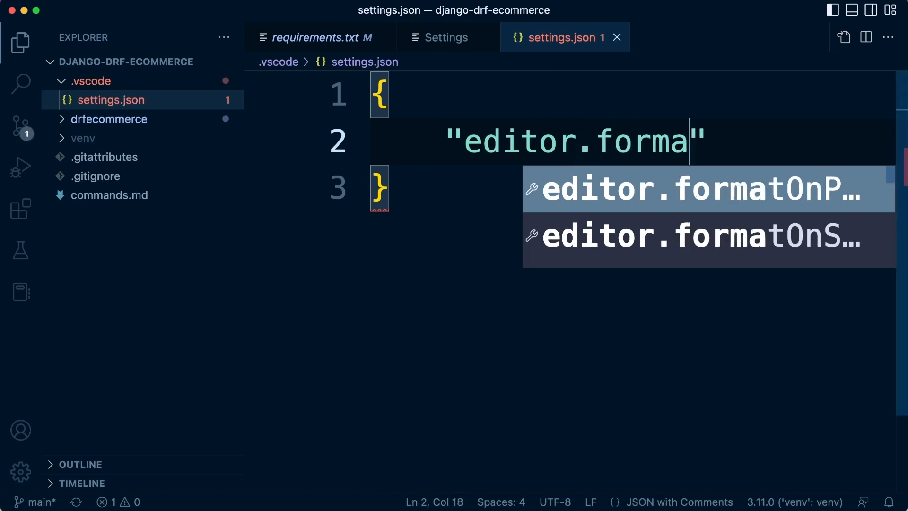
text(tOn)
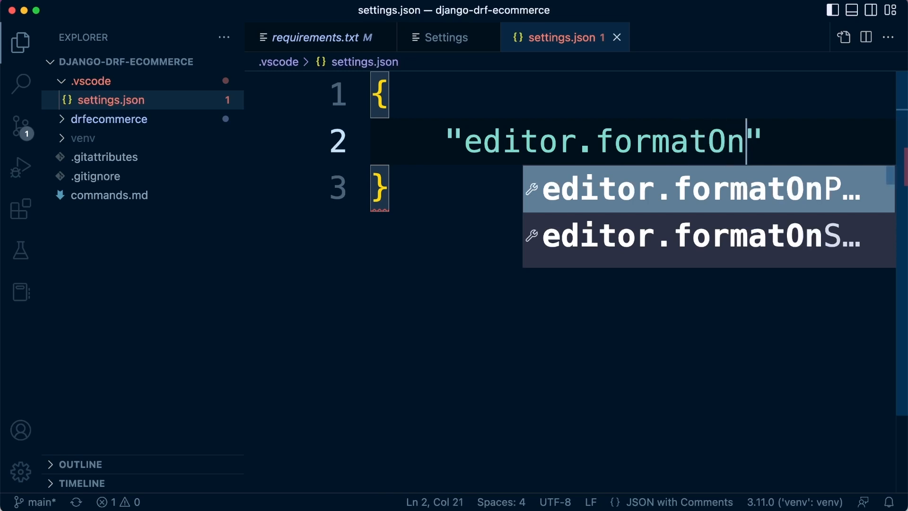
text(Save)
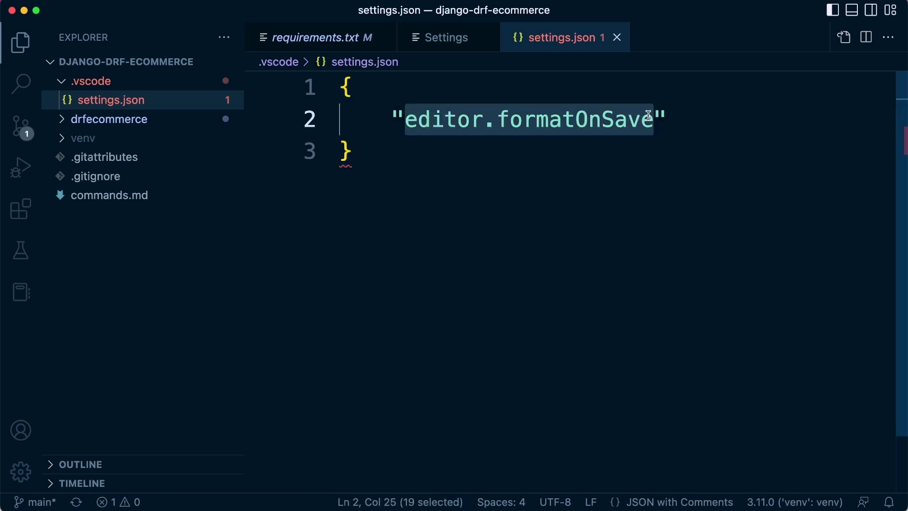
Look up editor.formatOnSave in the Settings editor, then return to settings.json
click(446, 38)
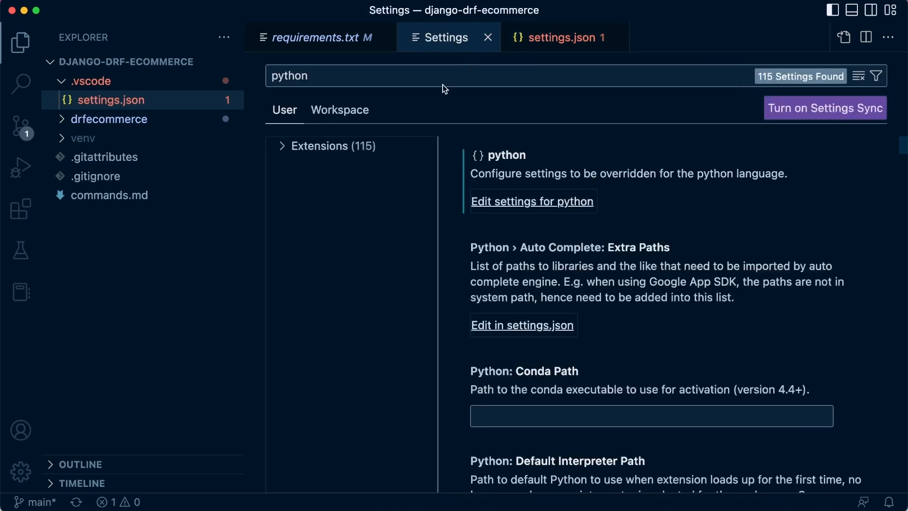
text(editor.formatOnSave)
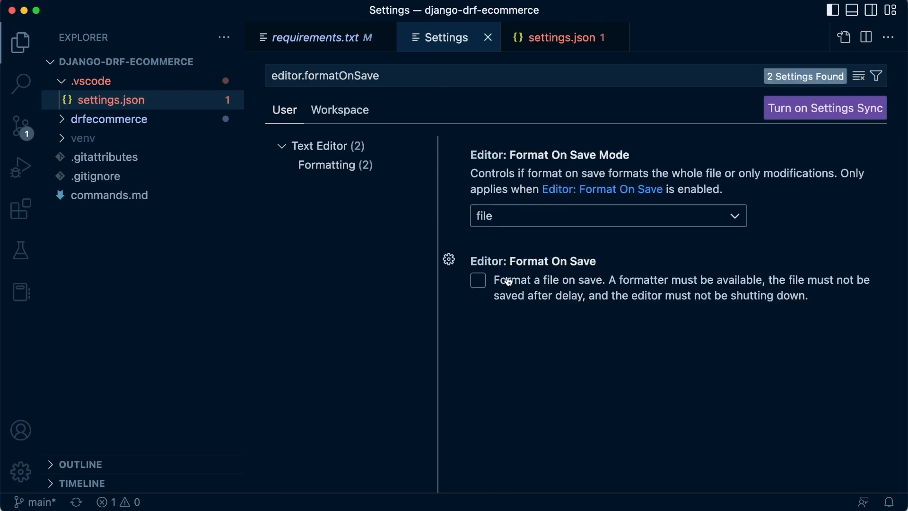
click(556, 38)
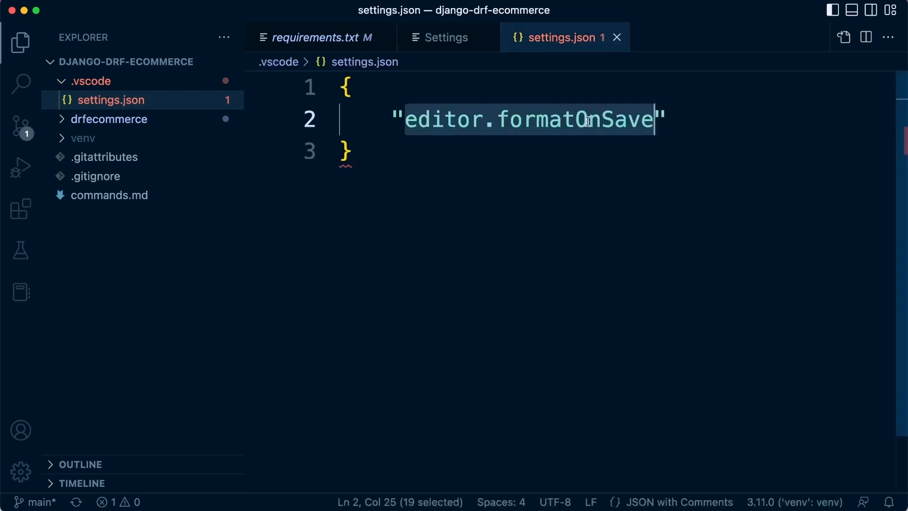
Set "editor.formatOnSave" to true, save, and start a new line
click(657, 119)
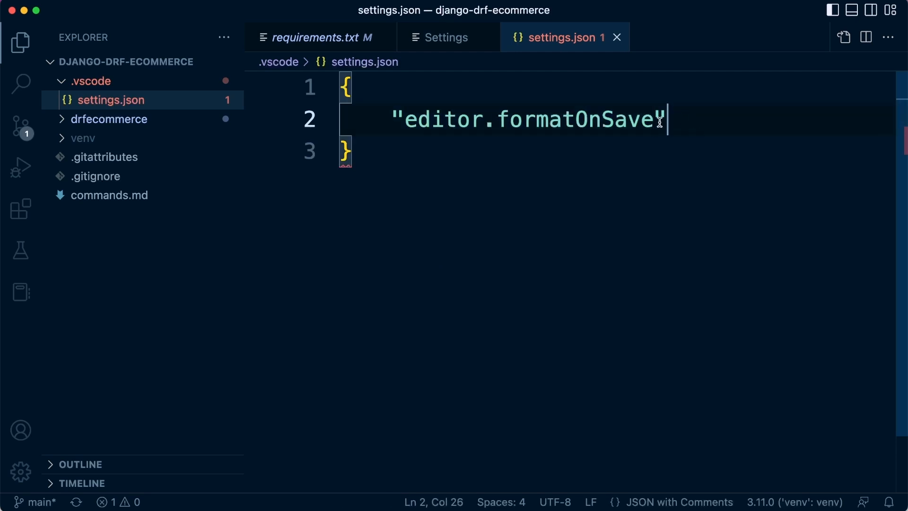
double_click(573, 119)
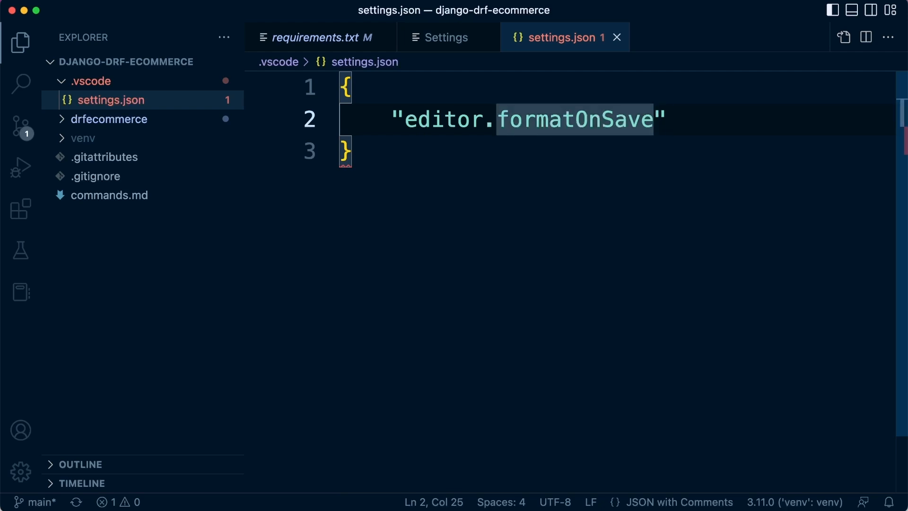
click(666, 119)
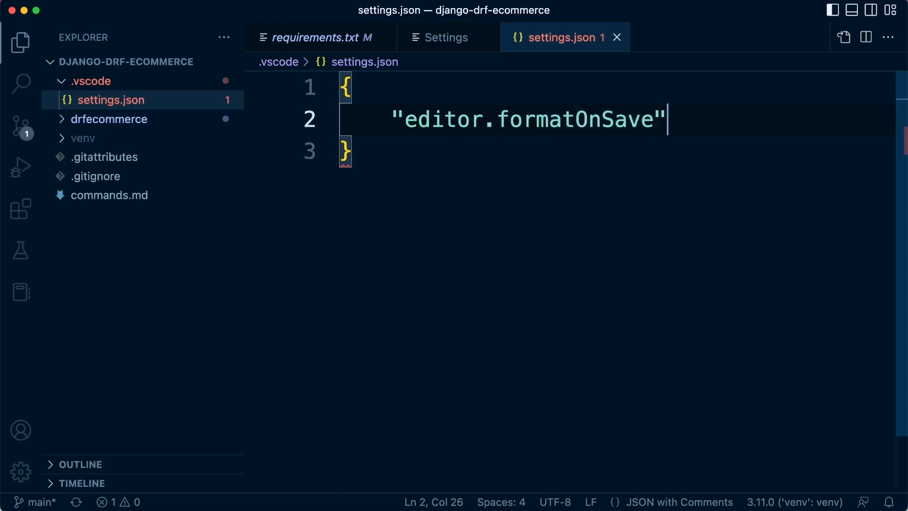
text(: tr)
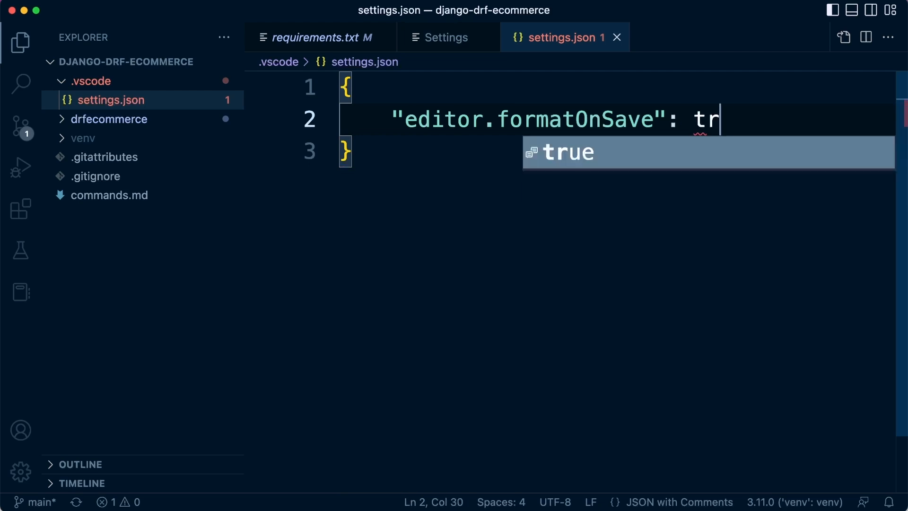
text(ue)
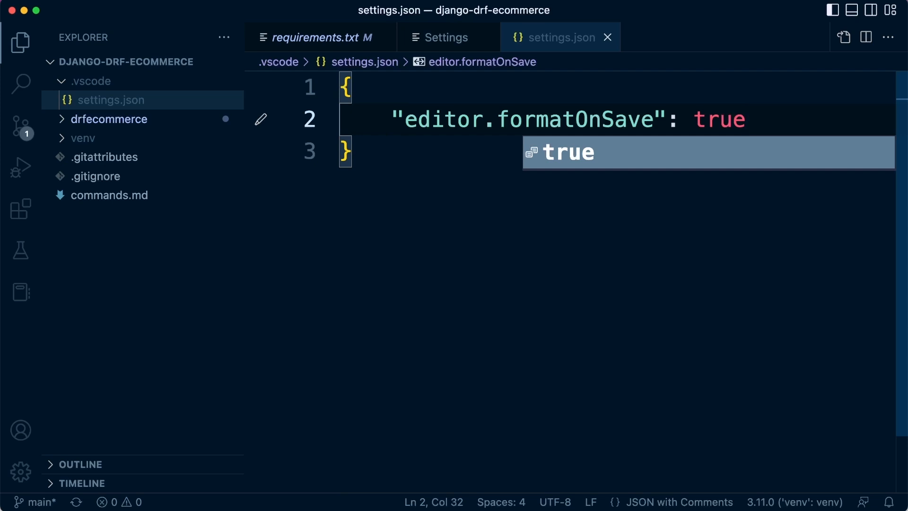
key(Escape)
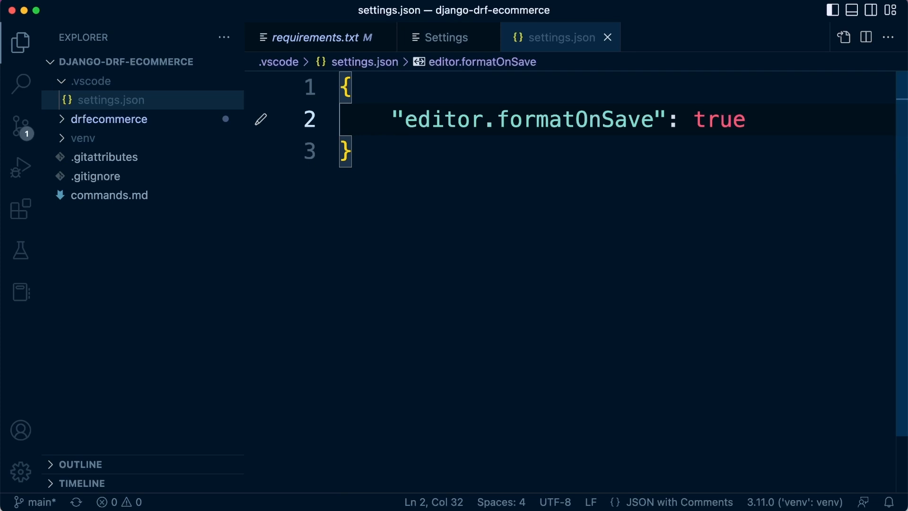
text(,)
key(Enter)
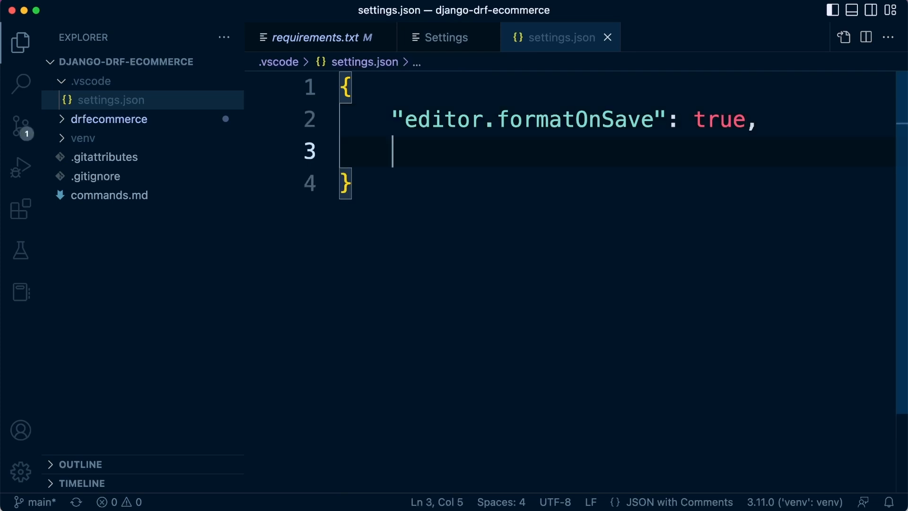
Add "python.formatting.provider": "black" to settings.json
text("p")
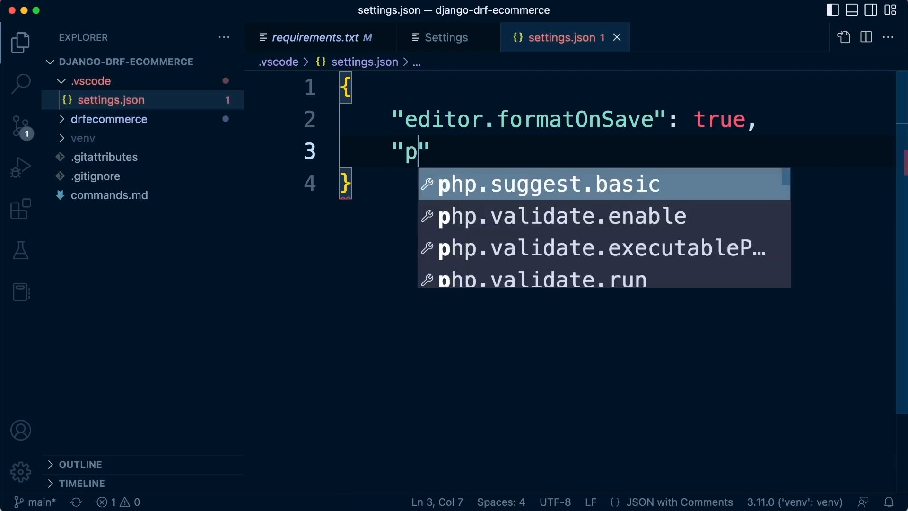
text(ythonb)
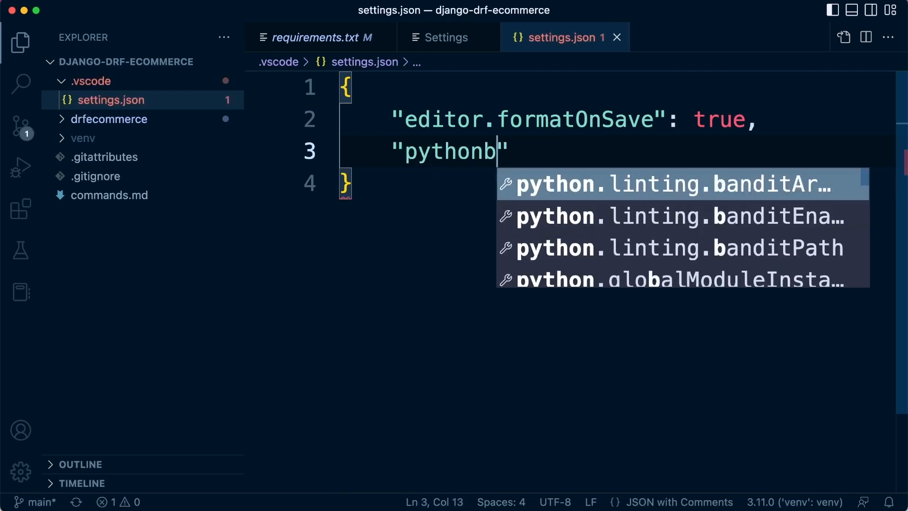
text(.form)
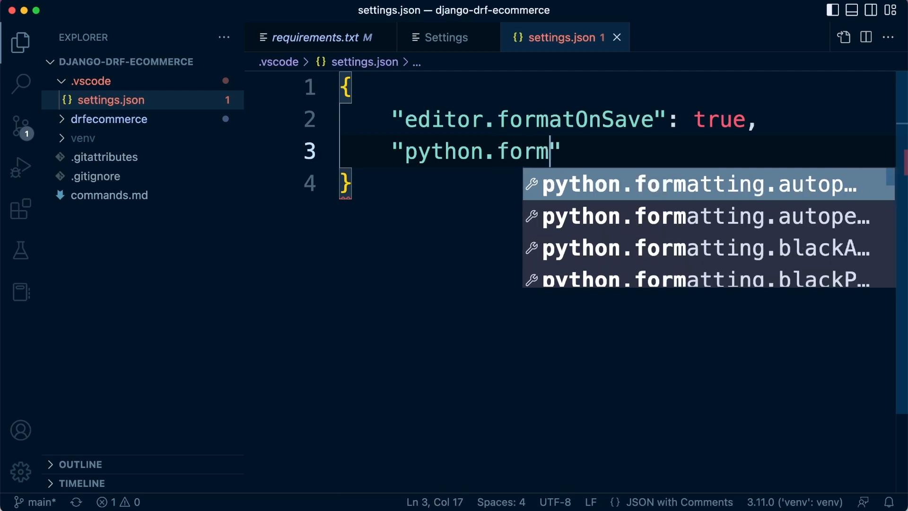
text(atting)
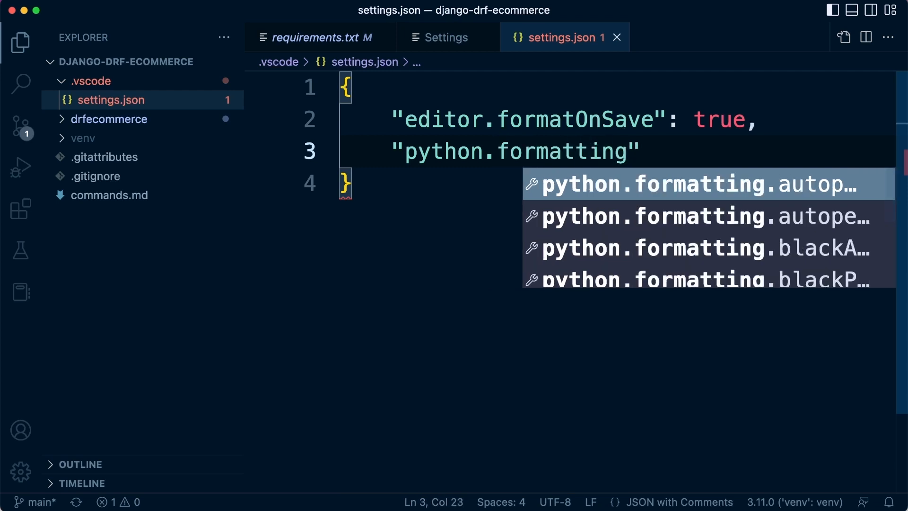
text(.provider)
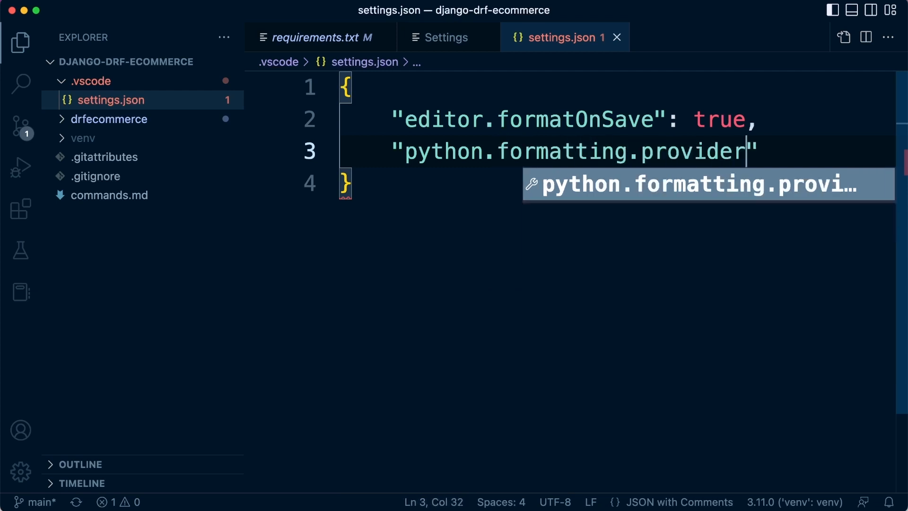
text(":)
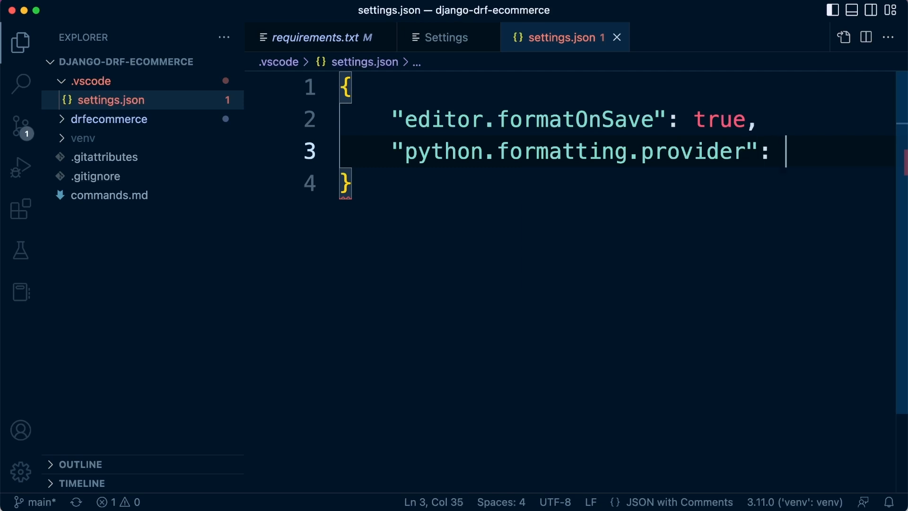
text("black",)
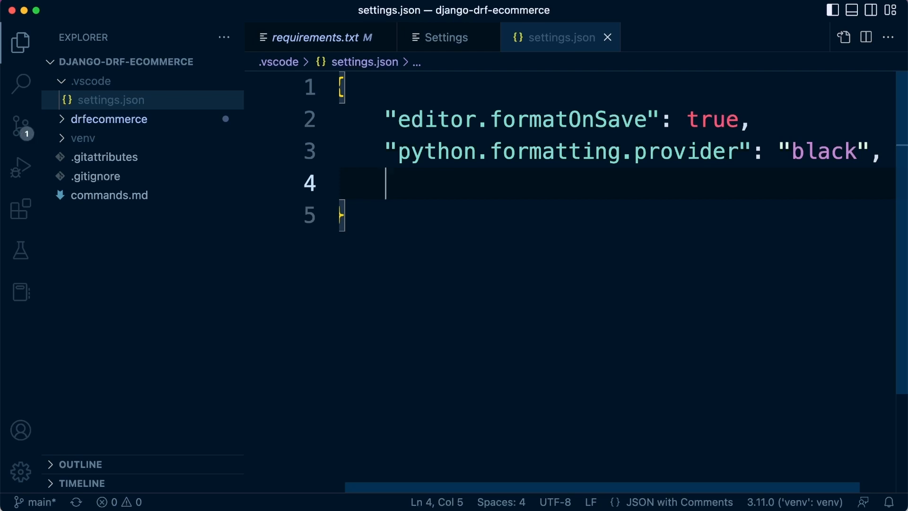
Add the "python.formatting.blackArgs" key to settings.json
text("p")
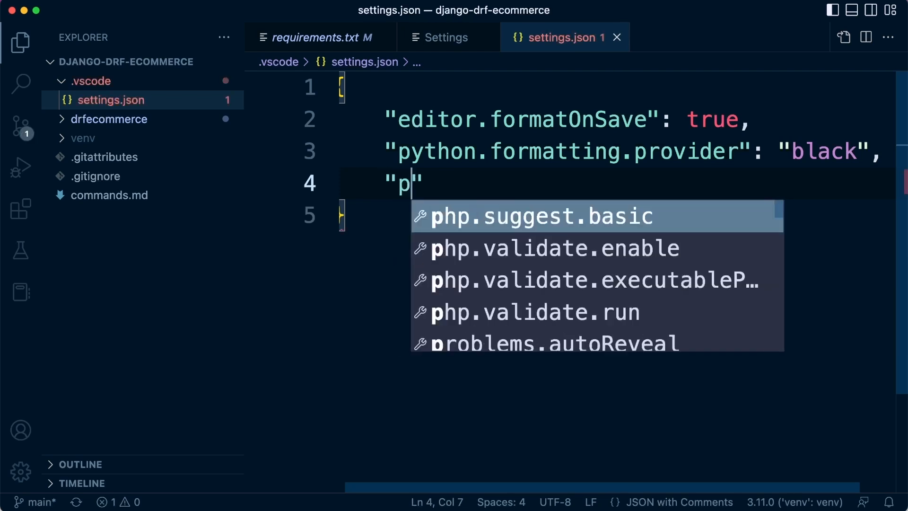
text(ytho)
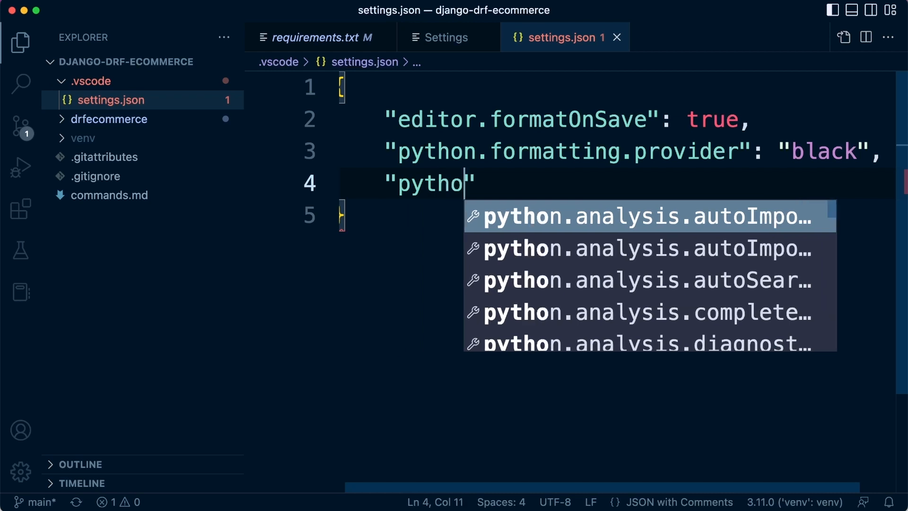
text(.form)
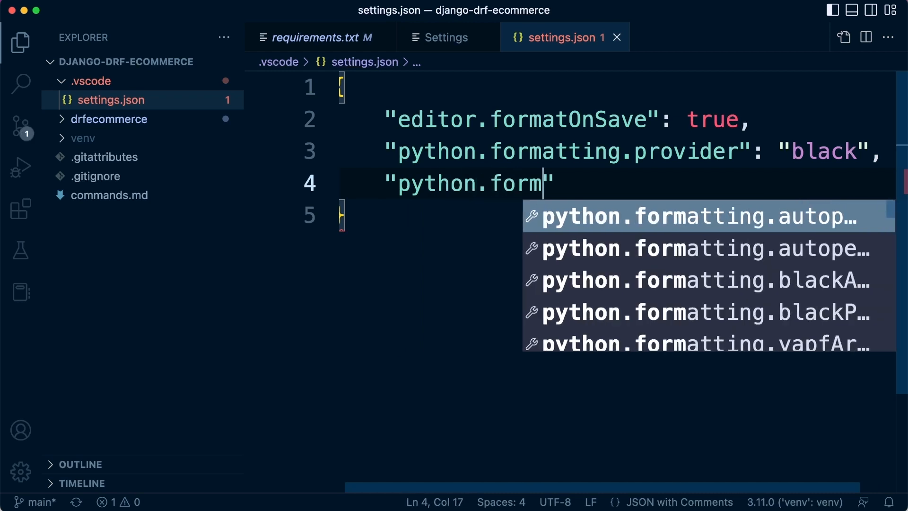
text(atting)
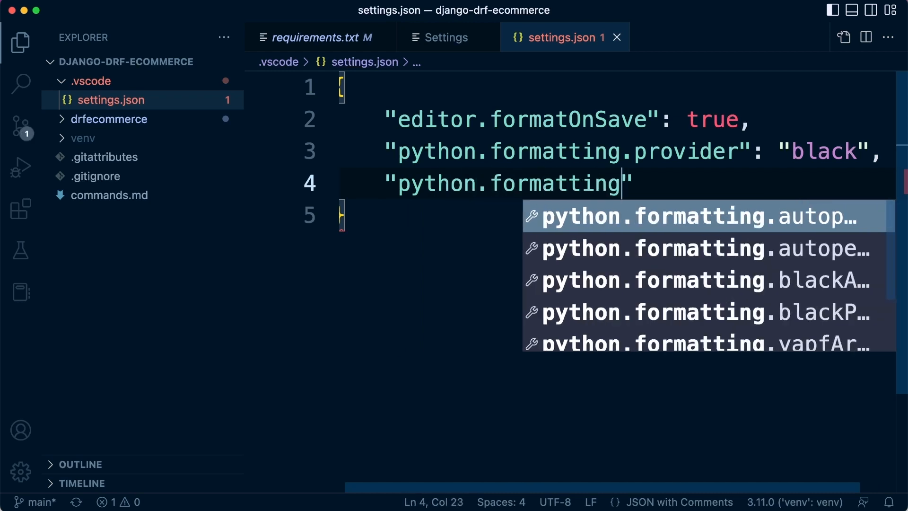
text(.black)
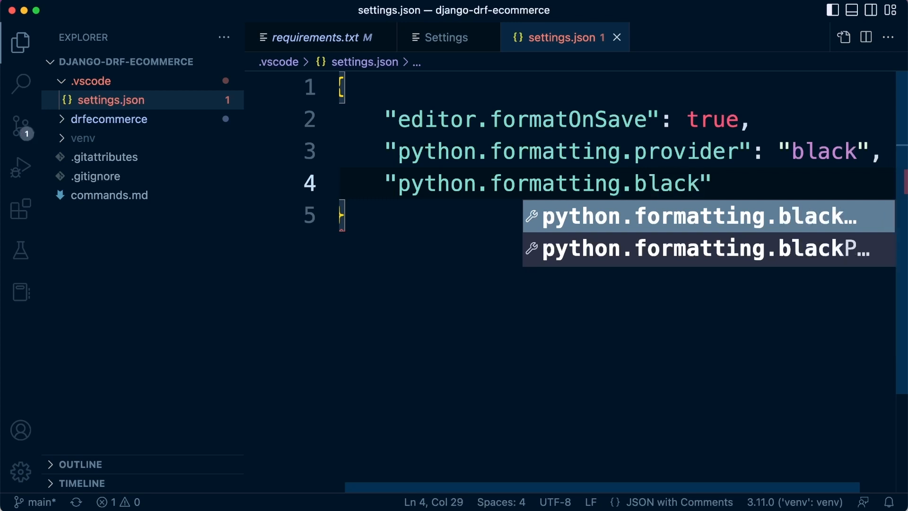
text(Ar)
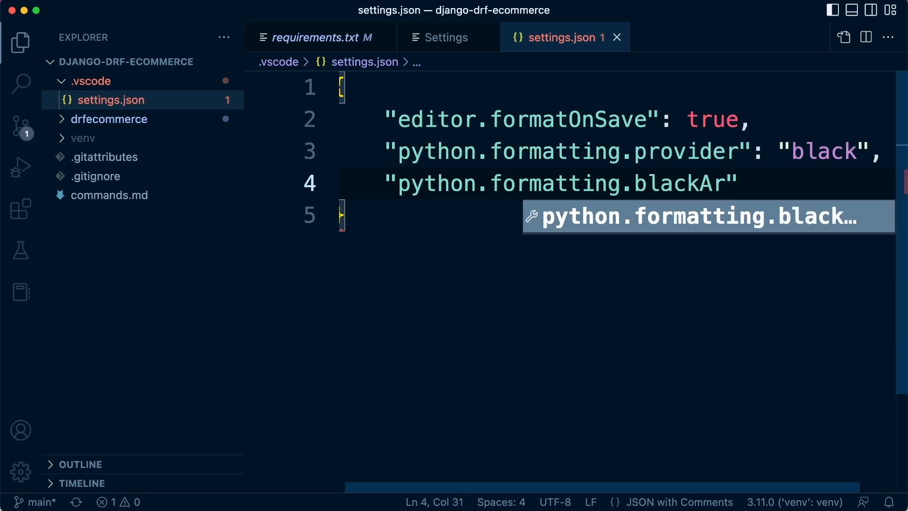
text(gs)
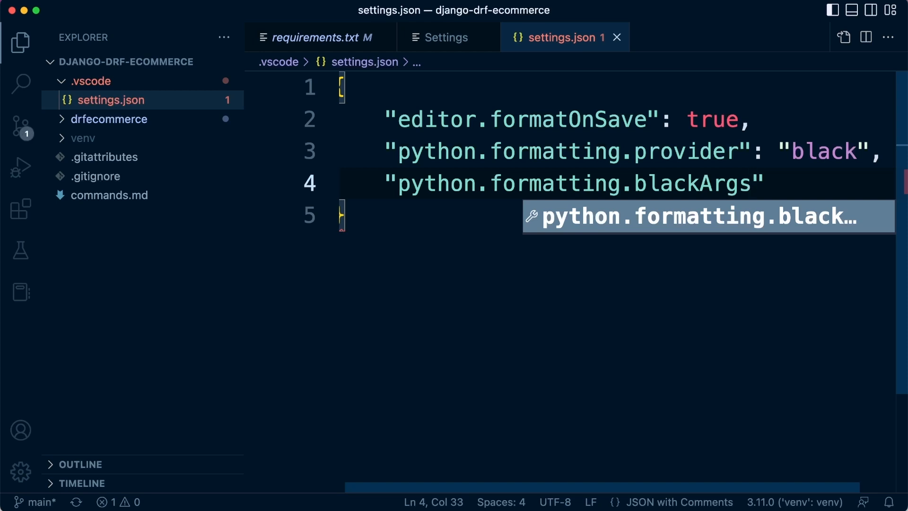
text(": [)
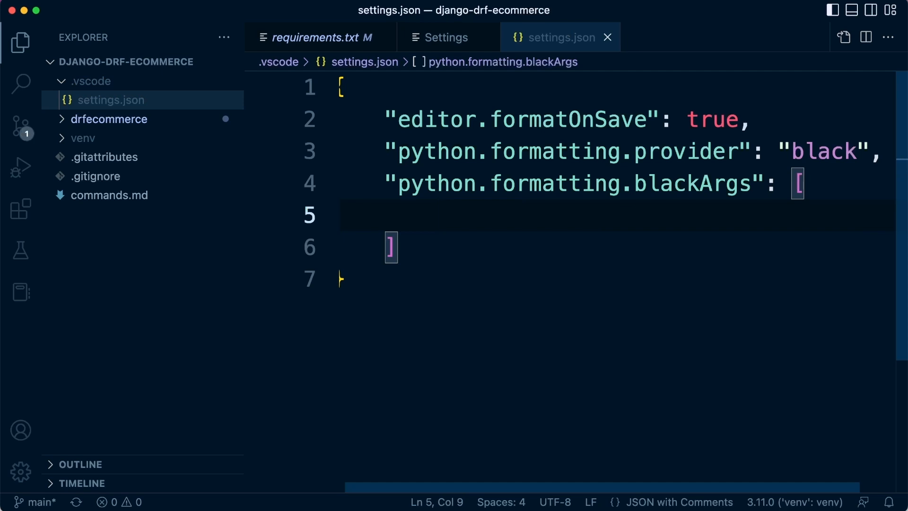
text("")
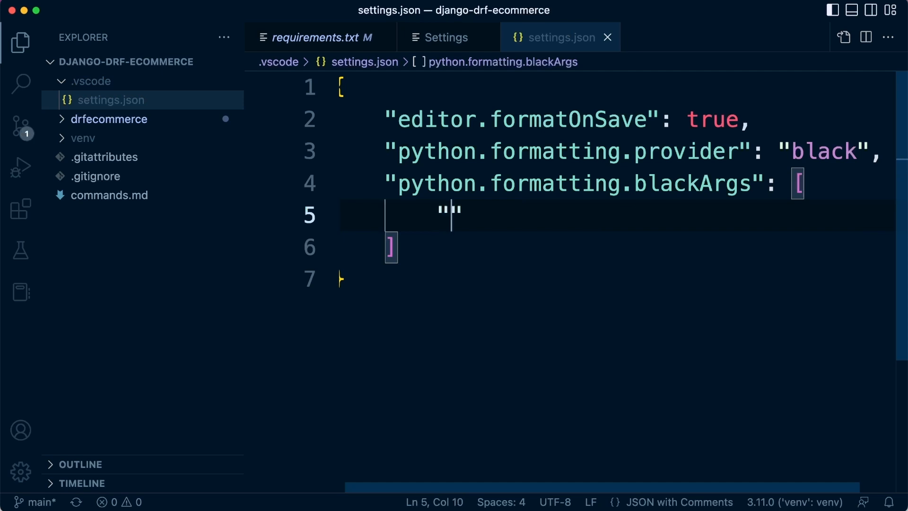
Fill blackArgs with "--line-length" and "88", add a trailing comma and start a new line
text(--)
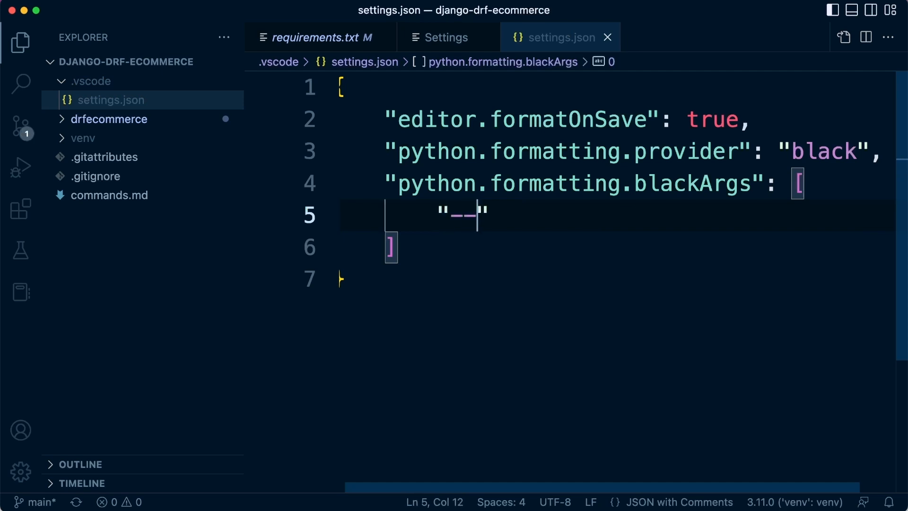
text(line-)
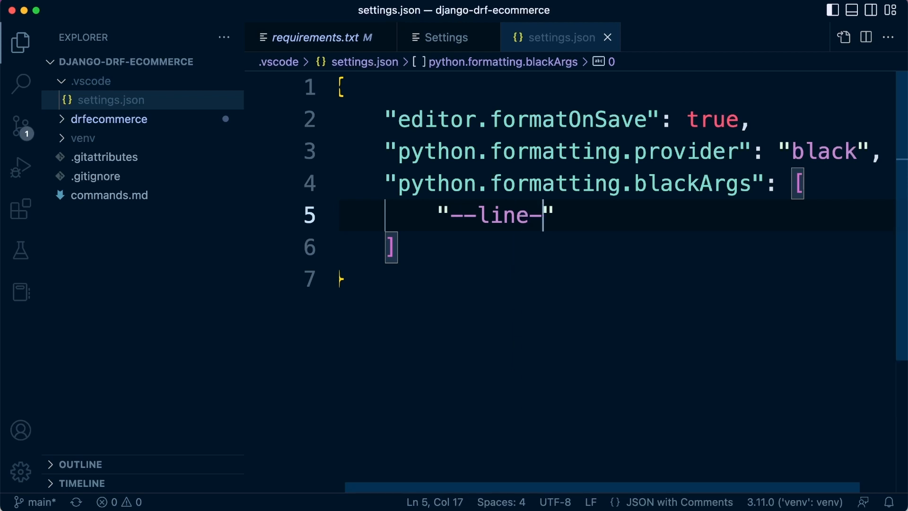
text(length)
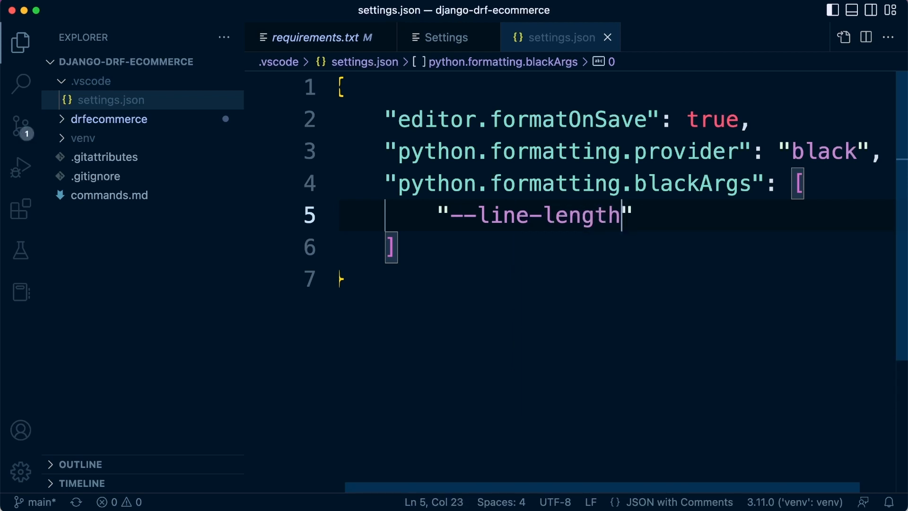
key(Right)
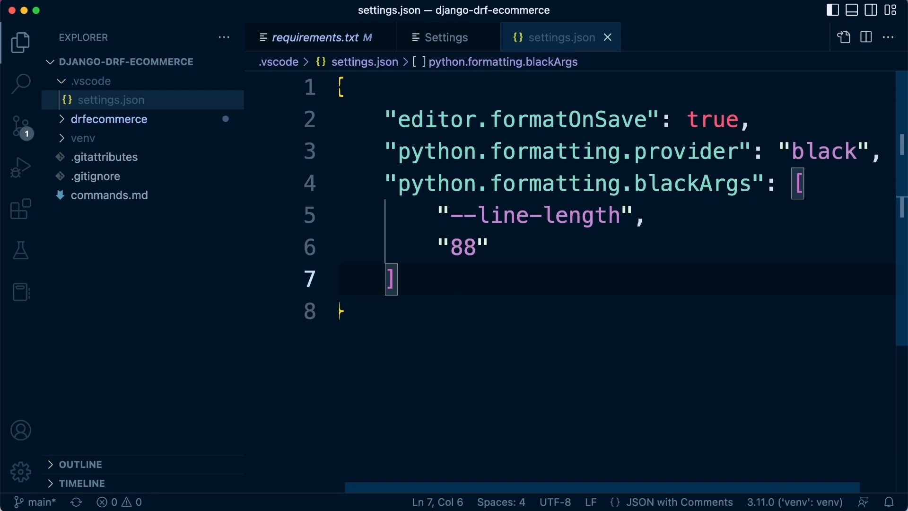
text(,)
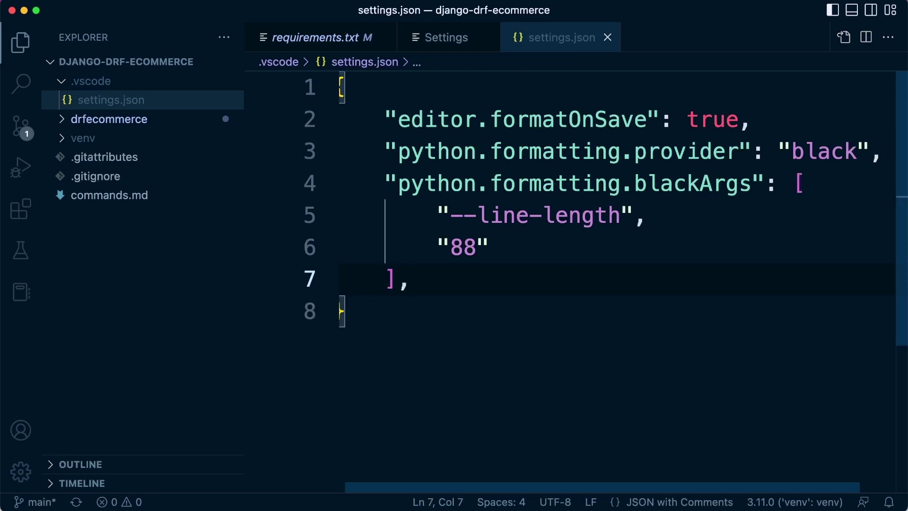
key(Enter)
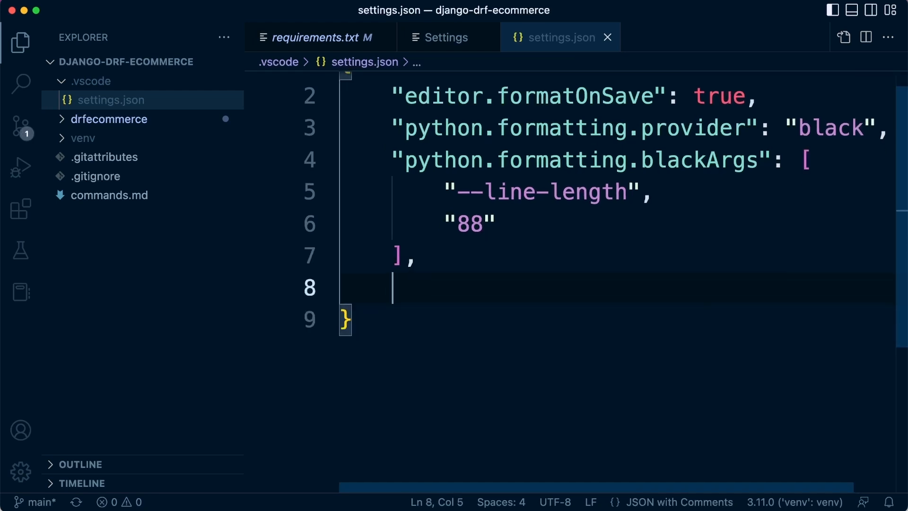
Start a "[python]" block containing an "editor.codeActionOnSave" key
scroll(up, 3)
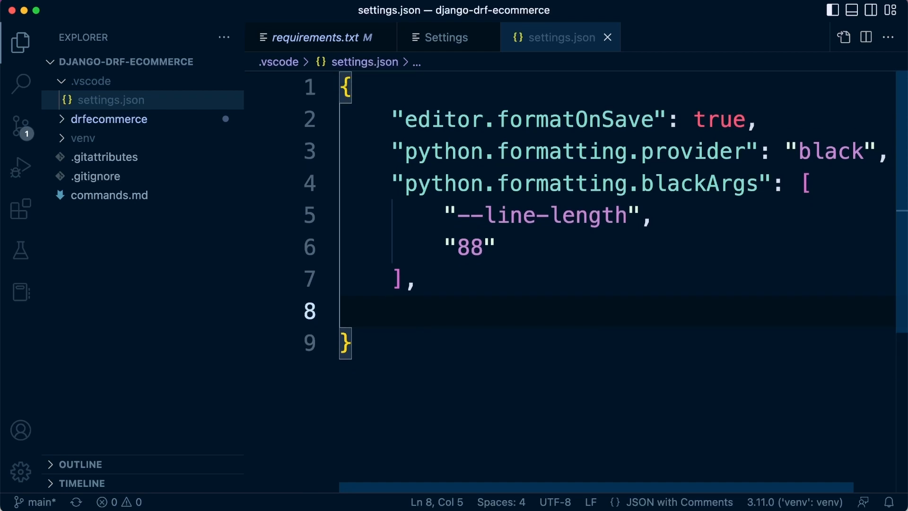
text("[")
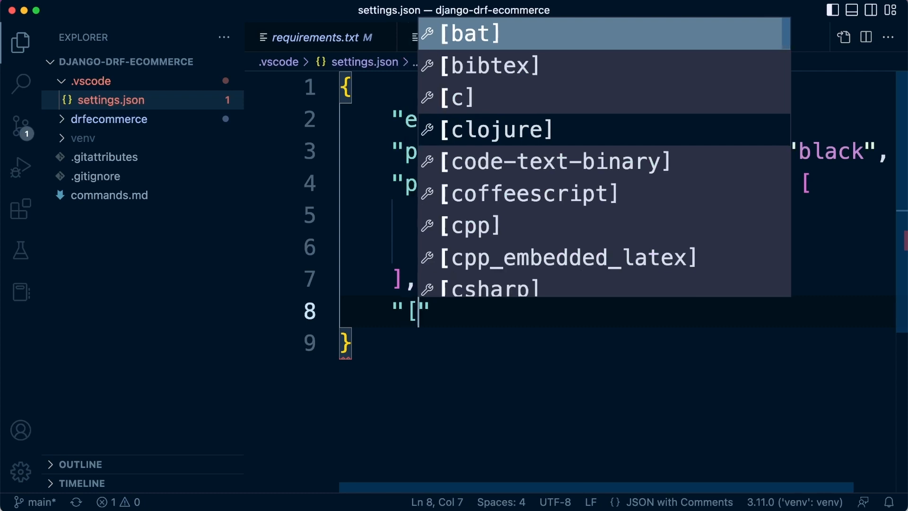
text(python)
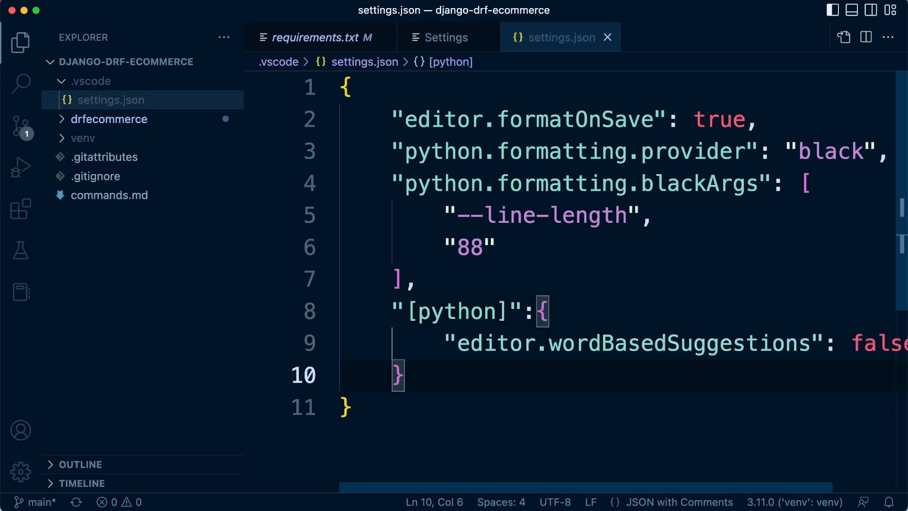
mouse_move(809, 222)
text("editor.code)
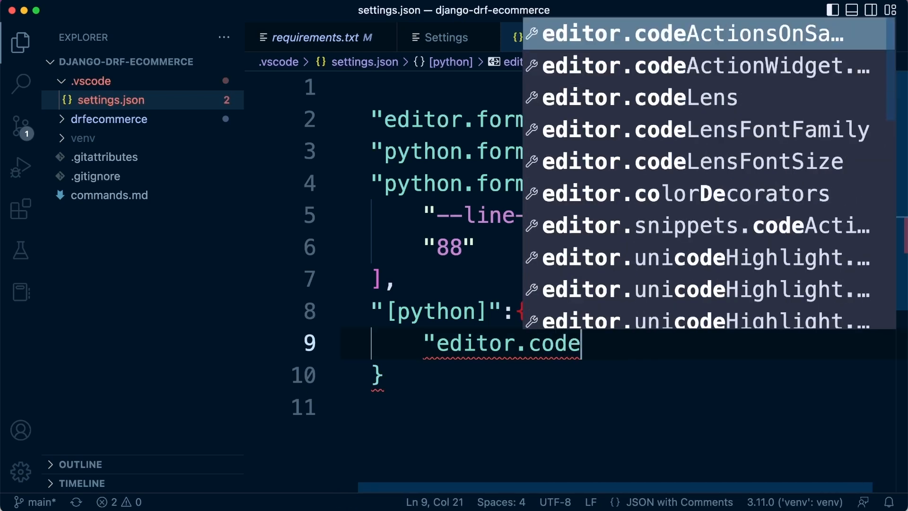
text(Ac)
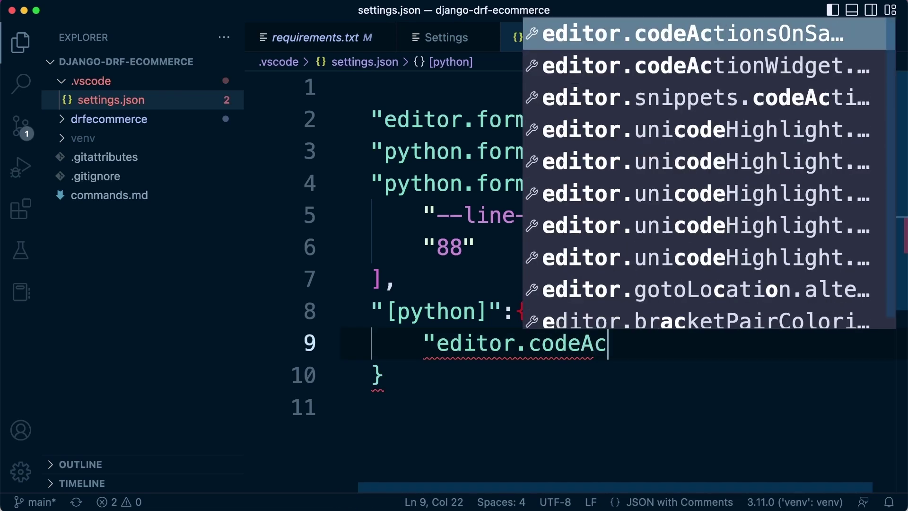
text(tionOn)
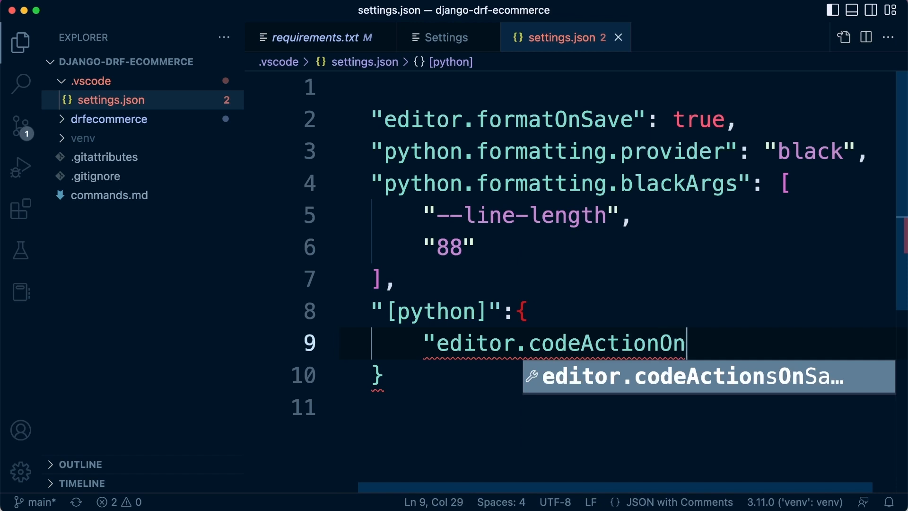
text(Save)
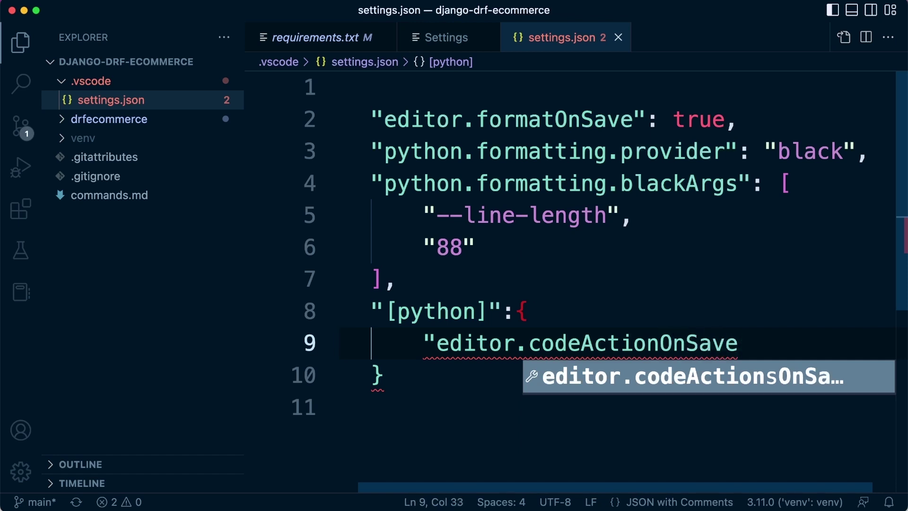
text(": {)
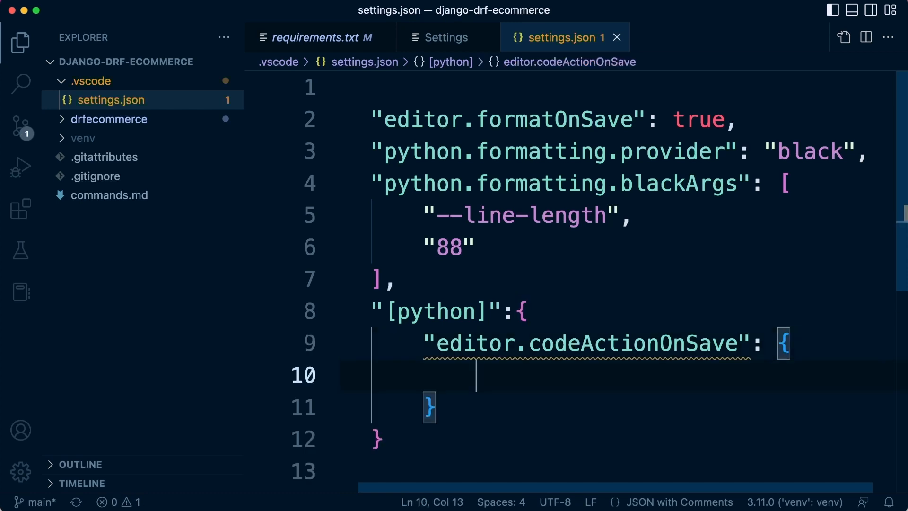
Set "source.organizeImports" to true inside the code-action block
text("")
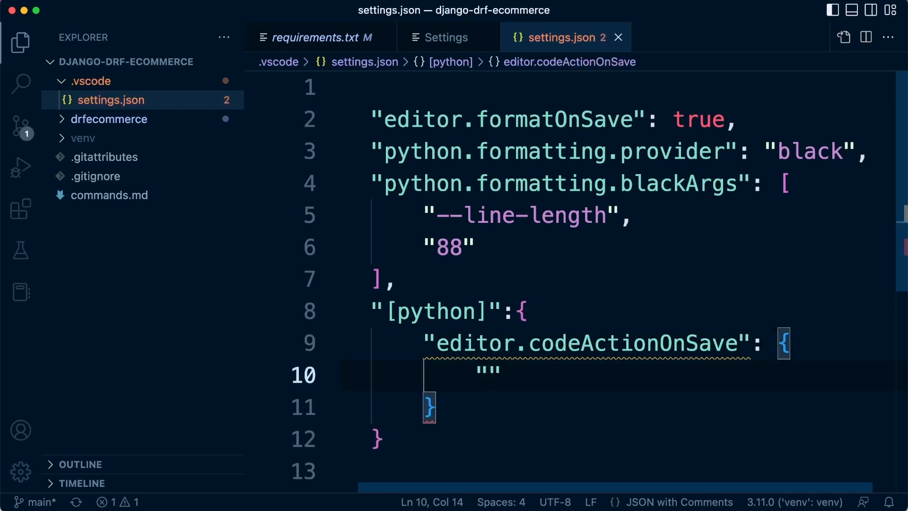
text(source)
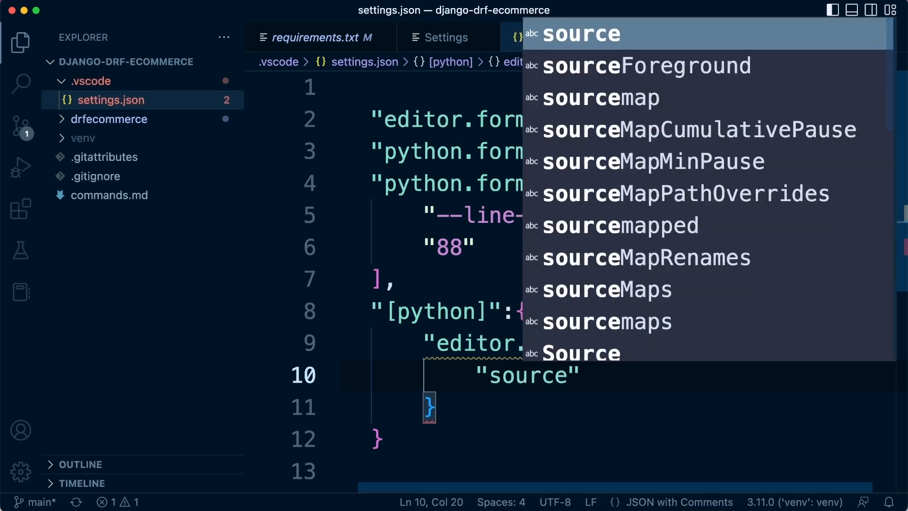
text(.organ)
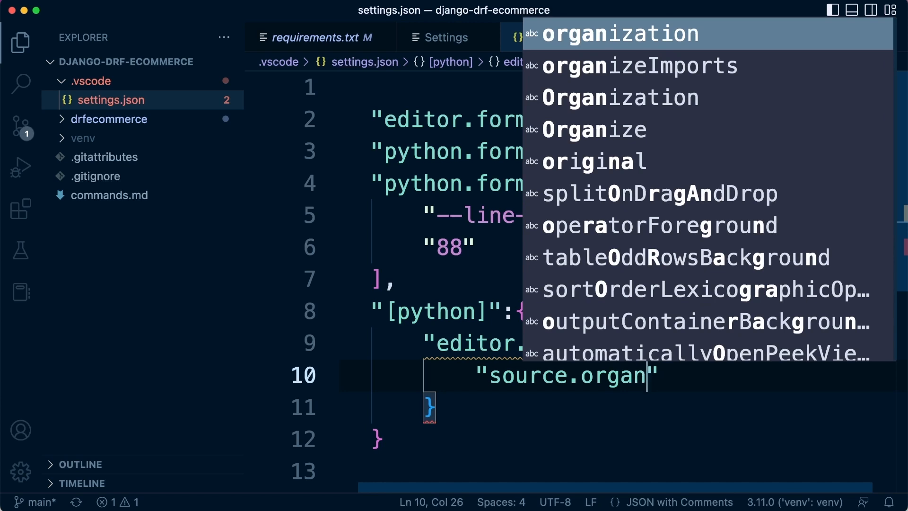
text(is)
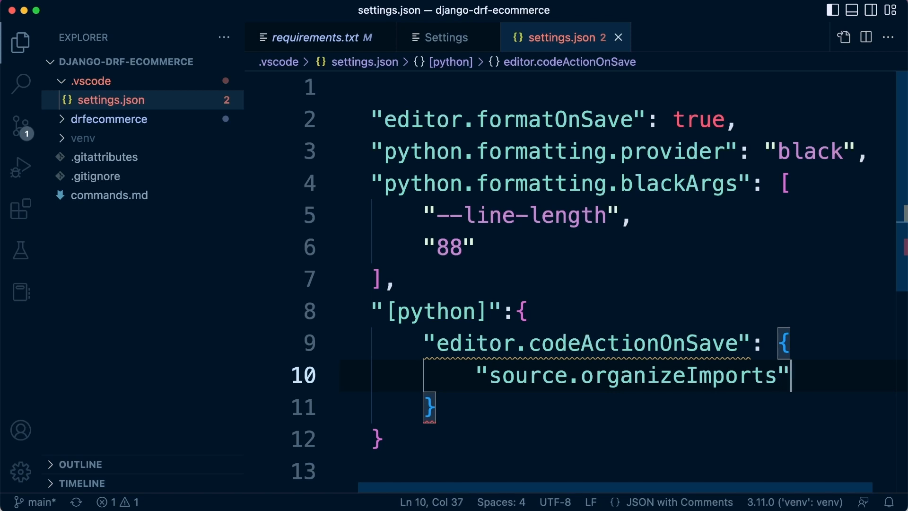
text(:)
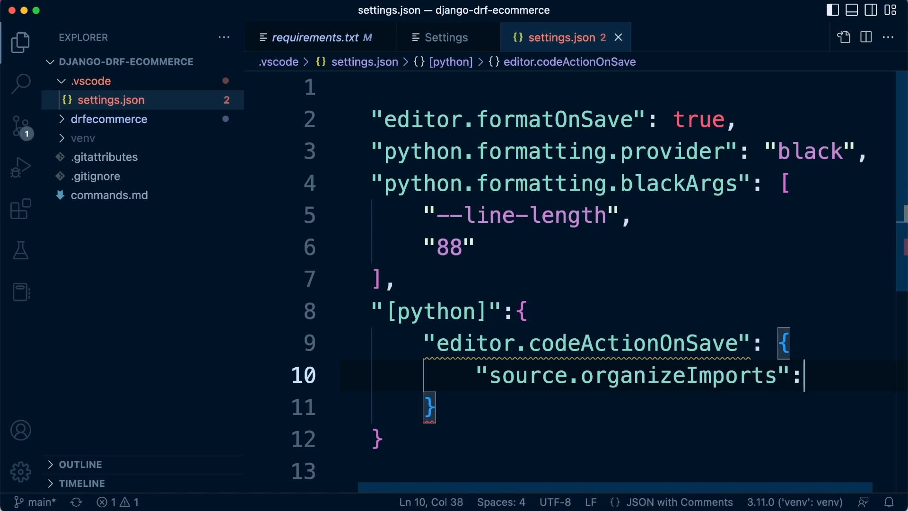
text(true)
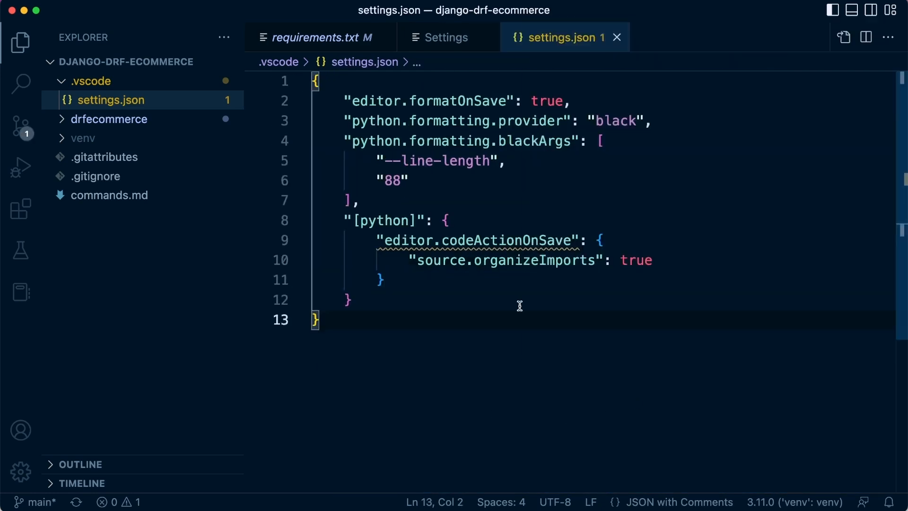
mouse_move(409, 243)
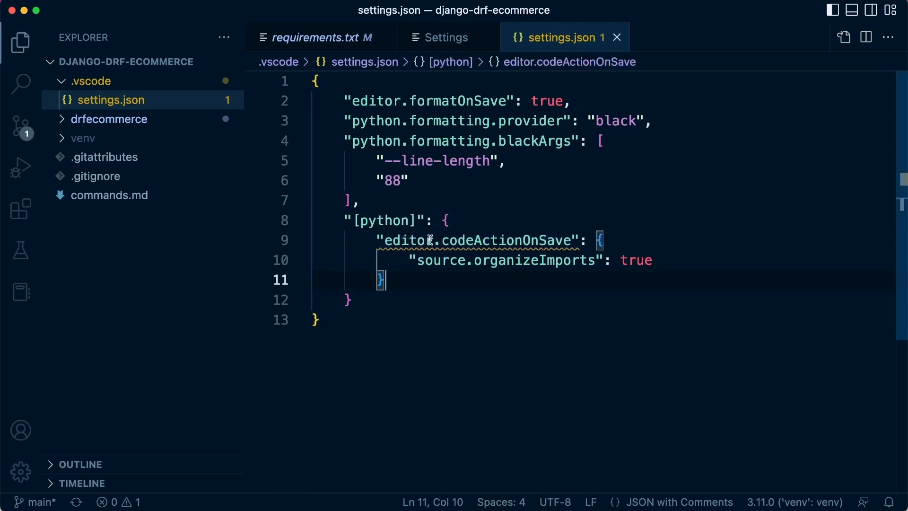
mouse_move(483, 241)
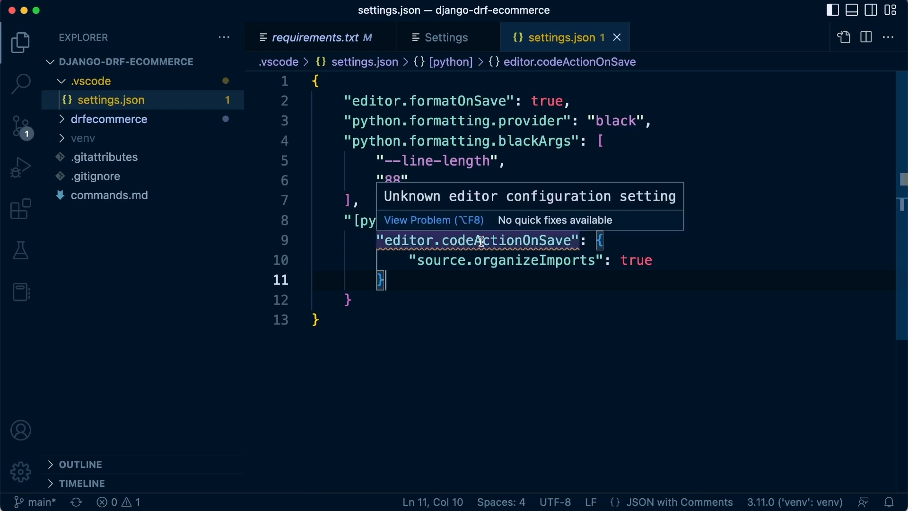
mouse_move(487, 241)
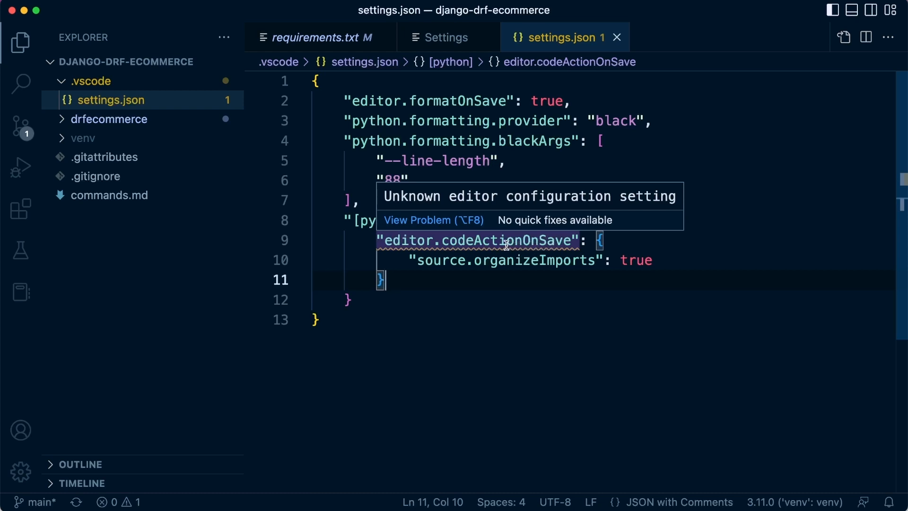
mouse_move(578, 241)
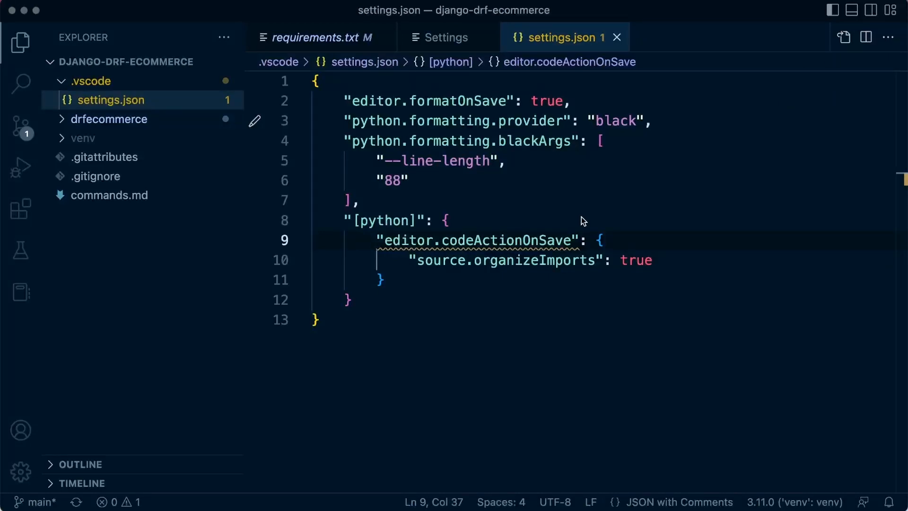
Correct the key to "editor.codeActionsOnSave" and close settings.json
double_click(506, 241)
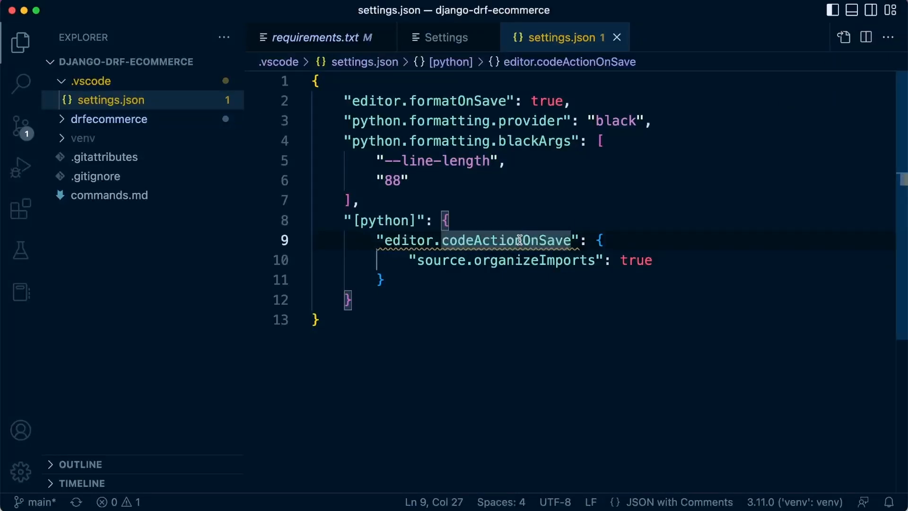
text(s)
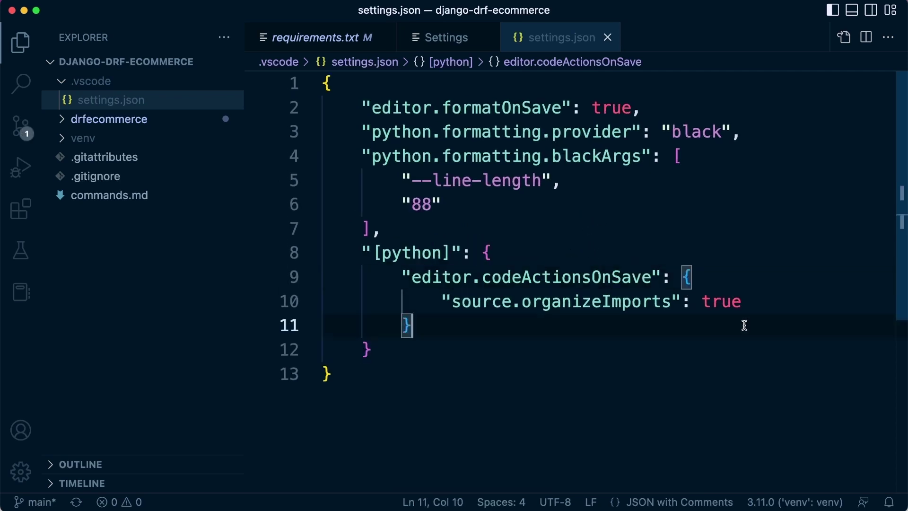
mouse_move(630, 310)
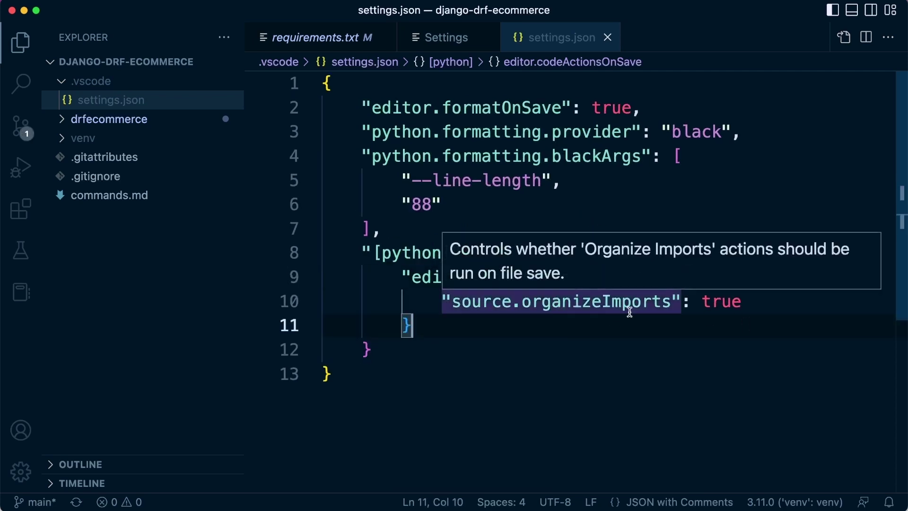
mouse_move(566, 302)
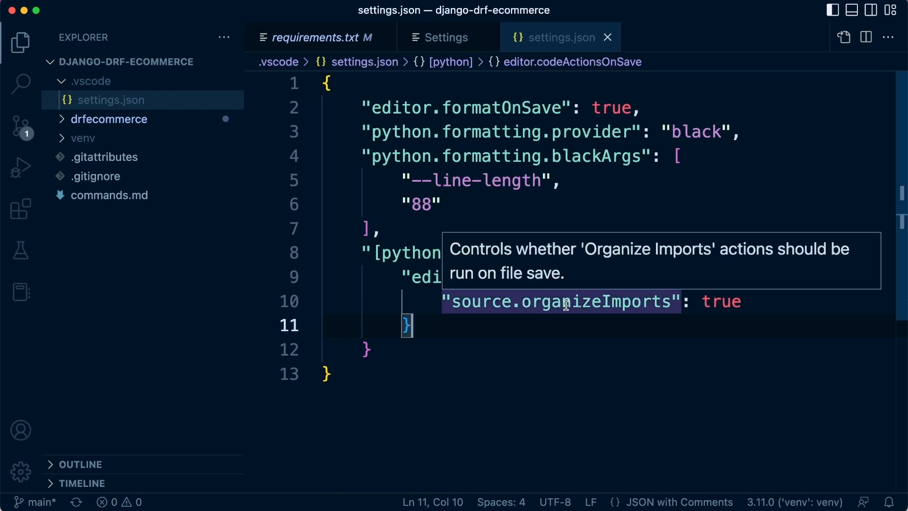
mouse_move(612, 52)
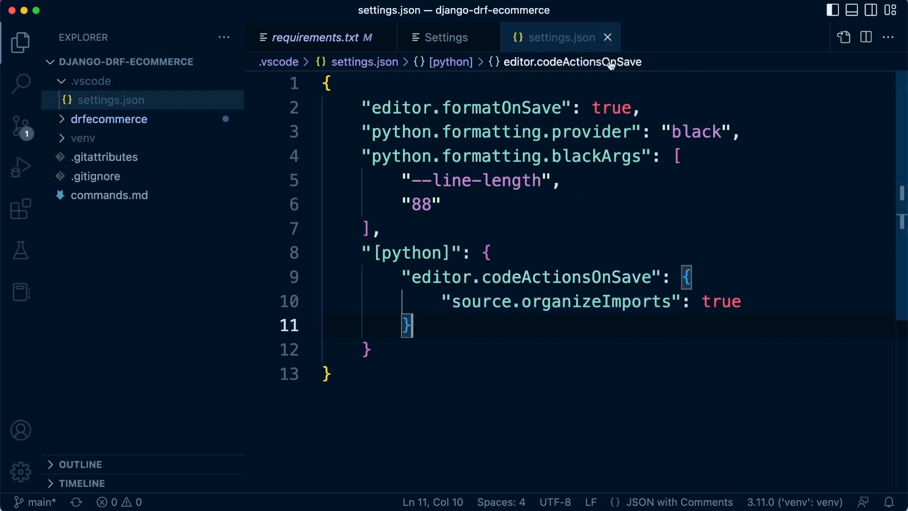
click(446, 37)
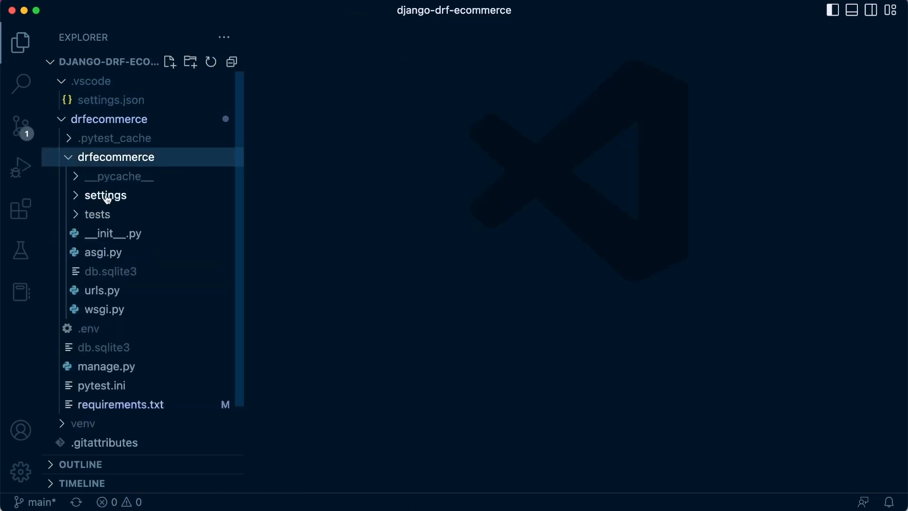
Open drfecommerce/settings/base.py and scroll through INSTALLED_APPS, MIDDLEWARE and TEMPLATES
click(105, 195)
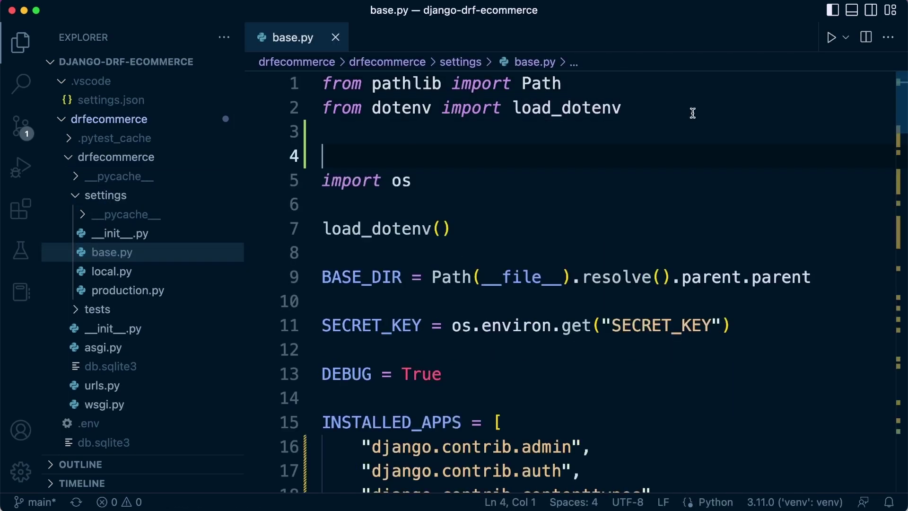
double_click(541, 84)
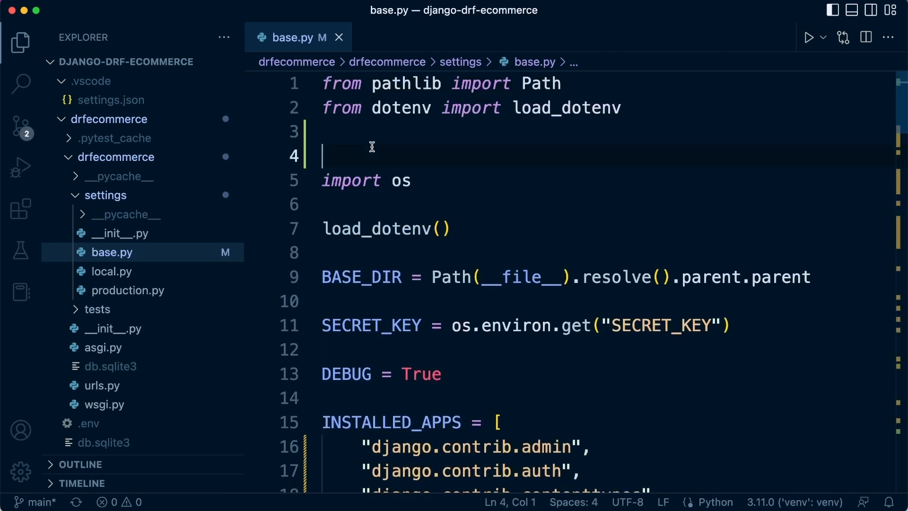
scroll(down, 3)
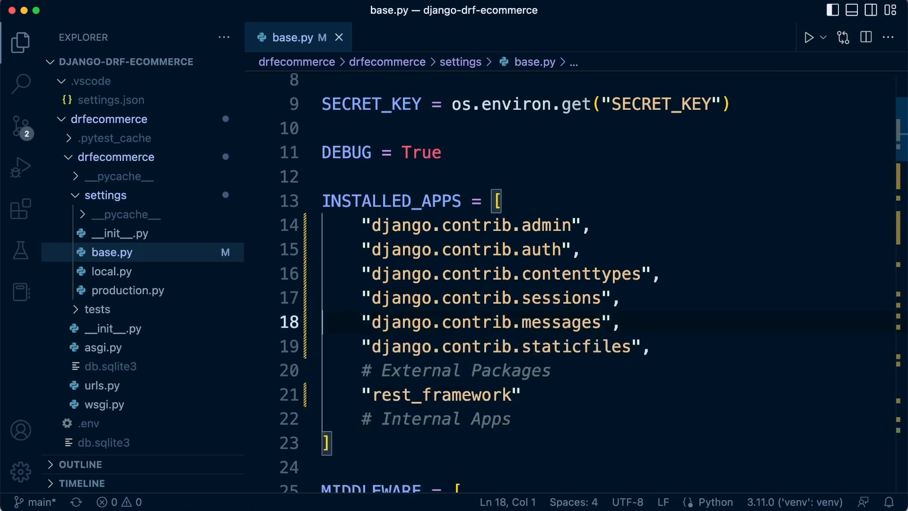
mouse_move(487, 233)
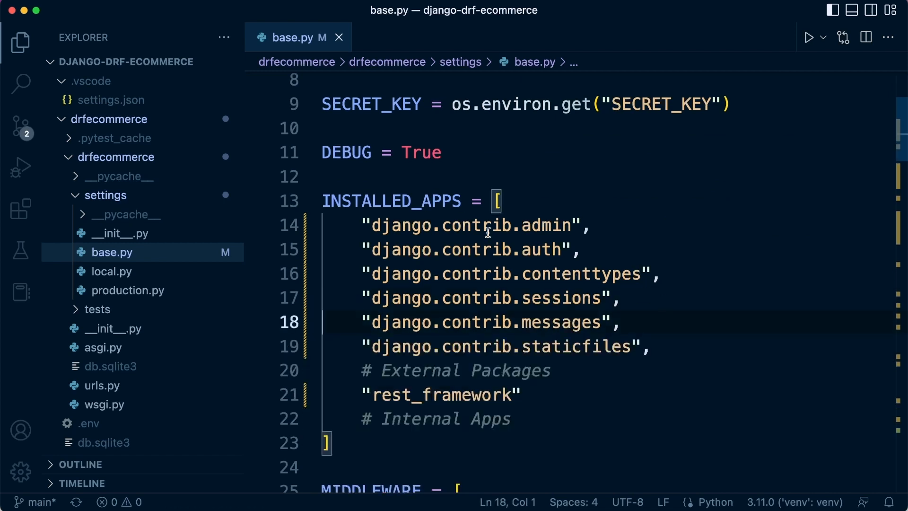
mouse_move(508, 226)
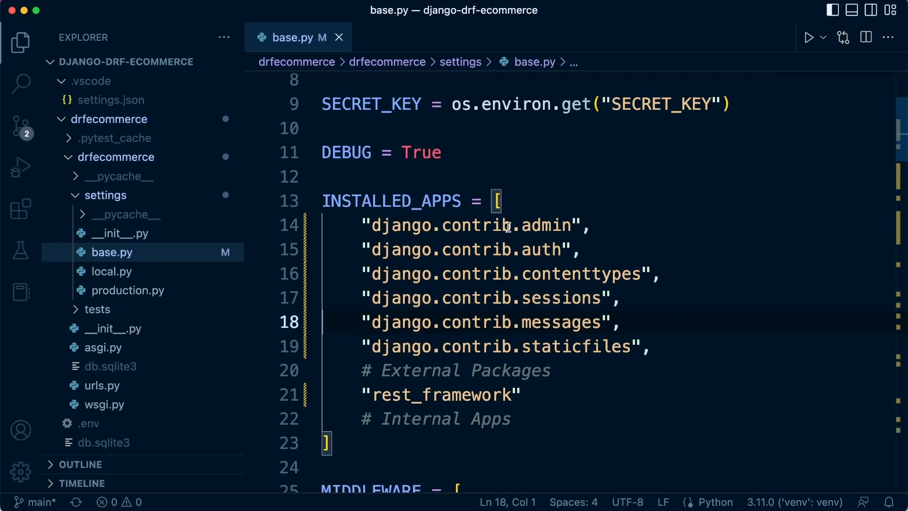
mouse_move(440, 375)
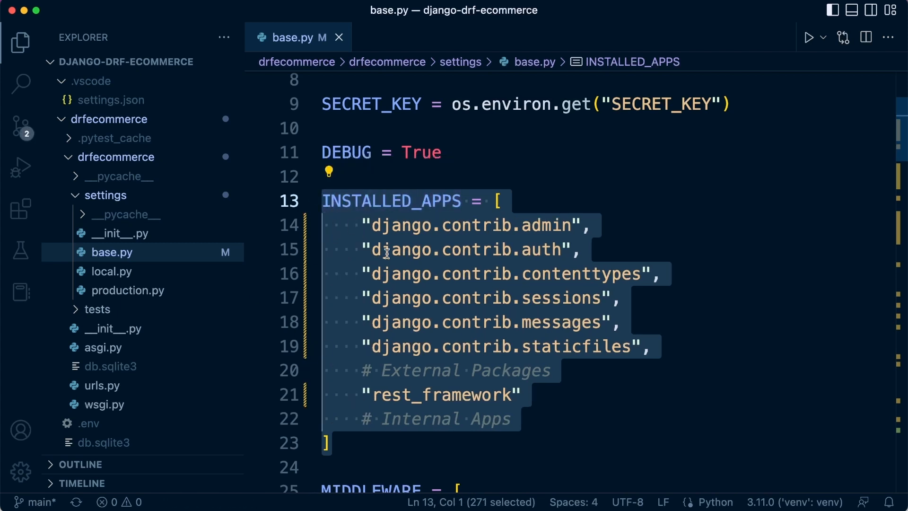
click(533, 395)
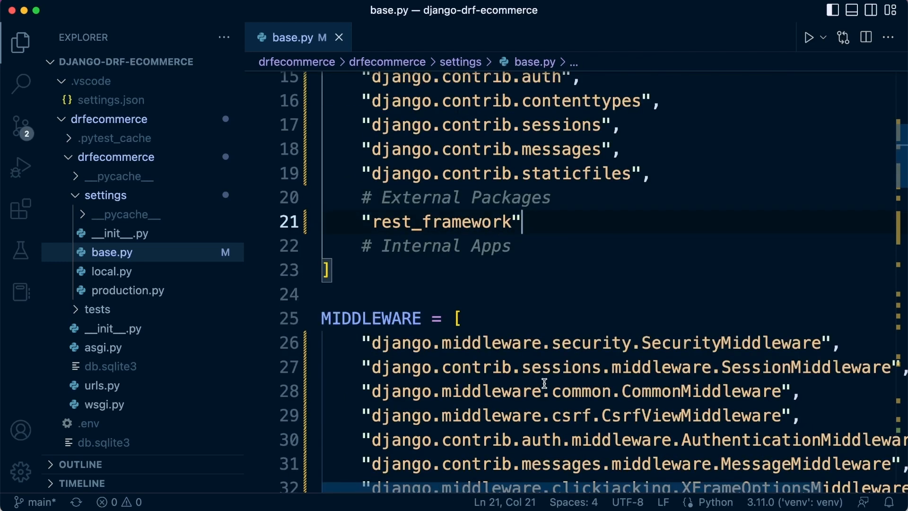
scroll(down, 3)
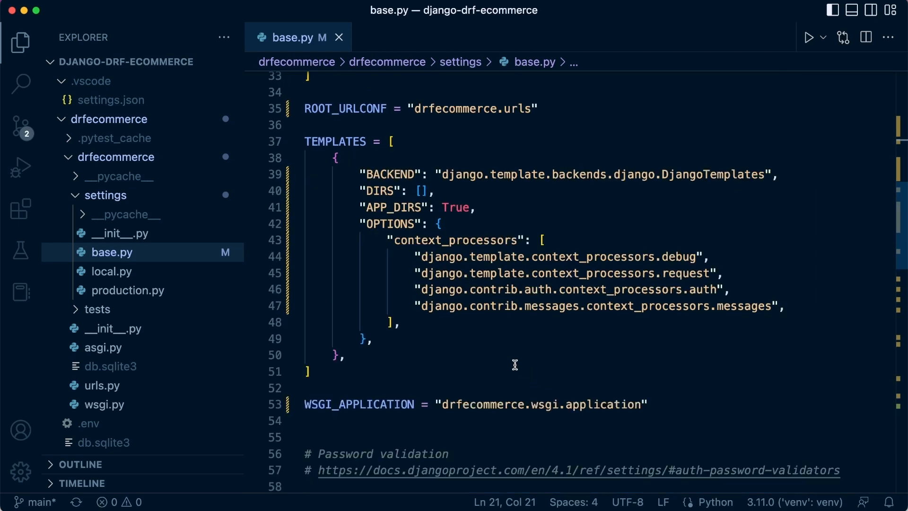
mouse_move(503, 356)
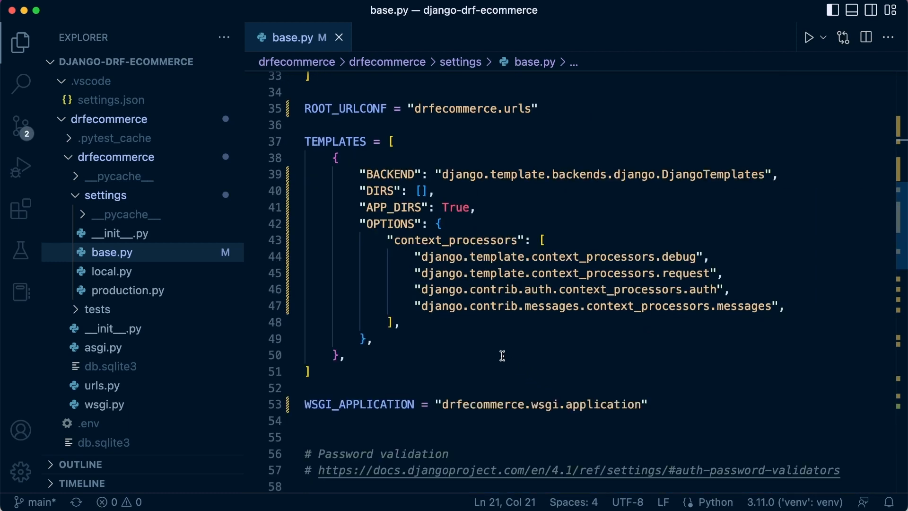
mouse_move(501, 359)
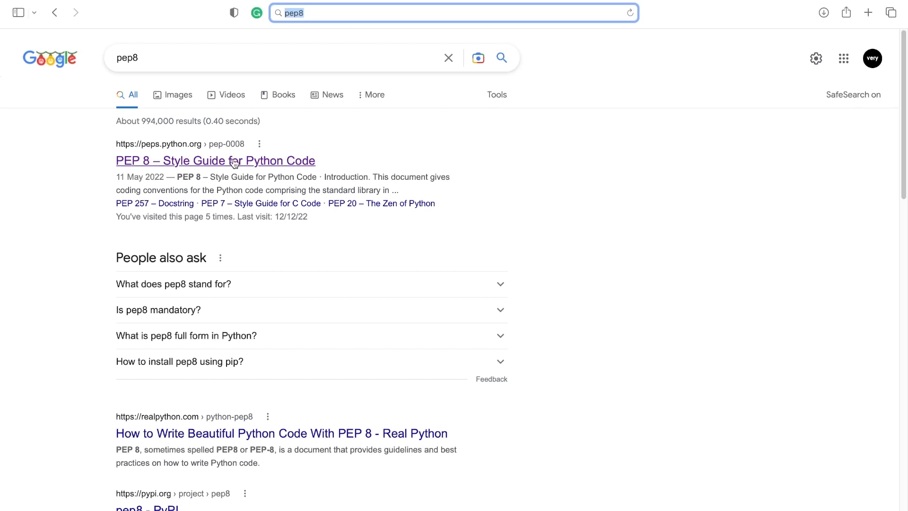
Open the 'PEP 8 – Style Guide for Python Code' result and scroll through its sections
click(233, 161)
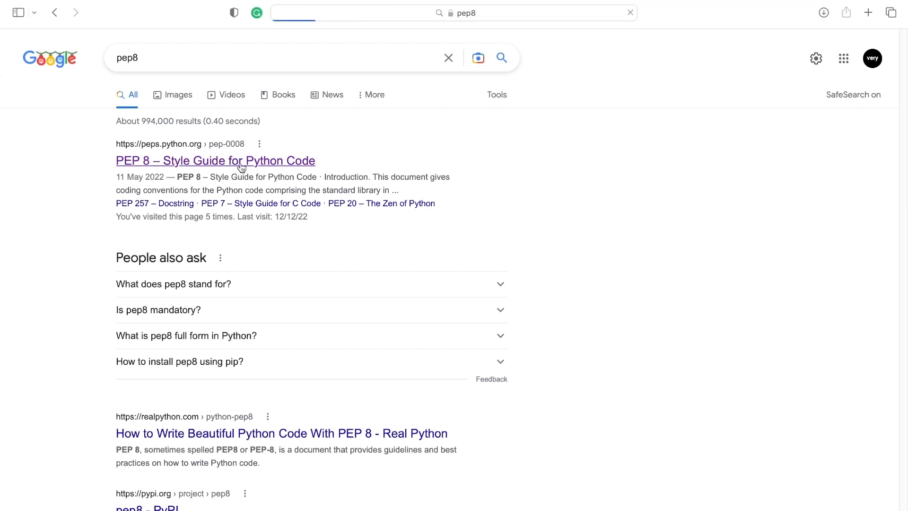
click(216, 161)
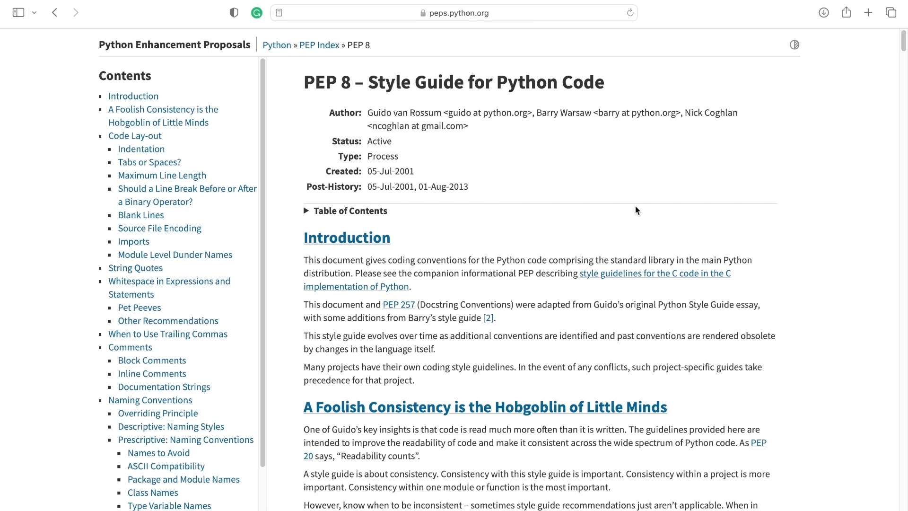
mouse_move(519, 205)
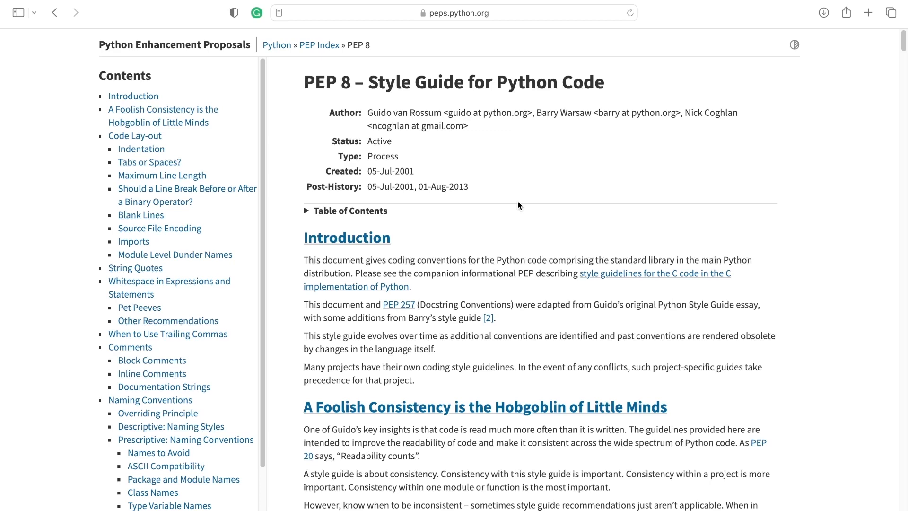
mouse_move(231, 254)
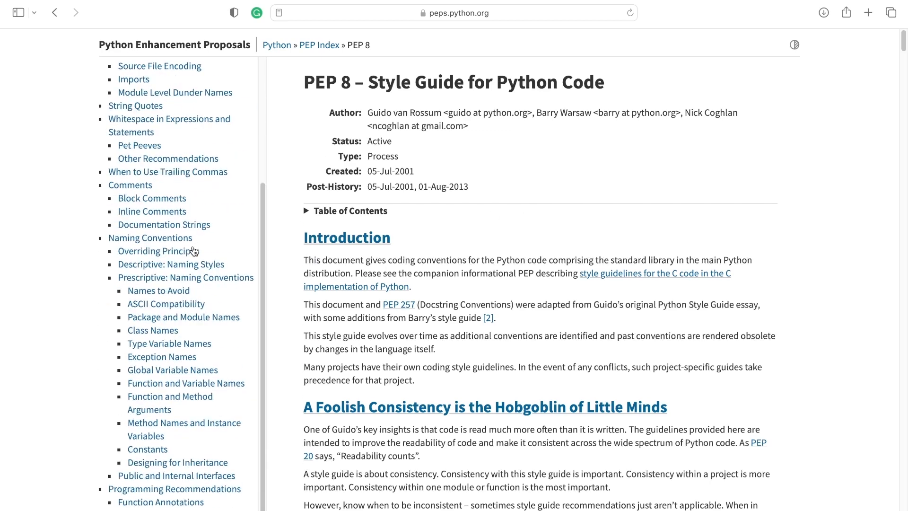
scroll(down, 3)
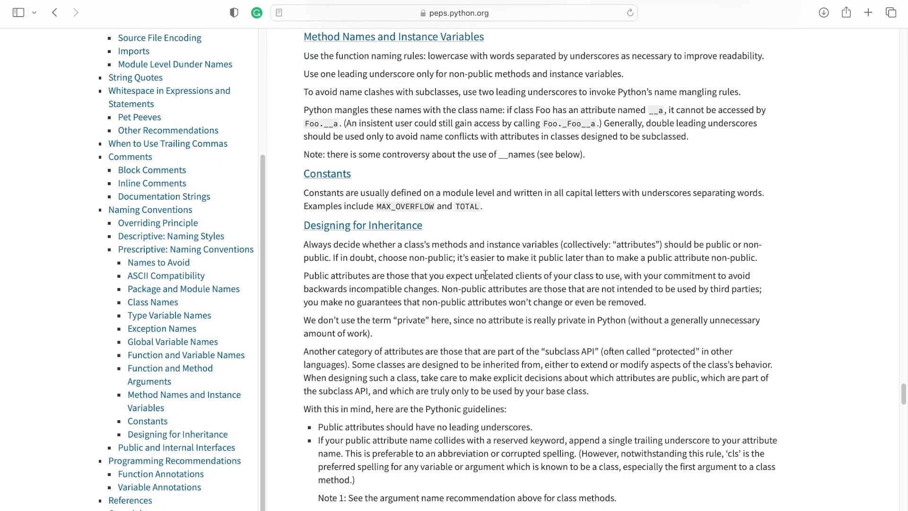
mouse_move(397, 201)
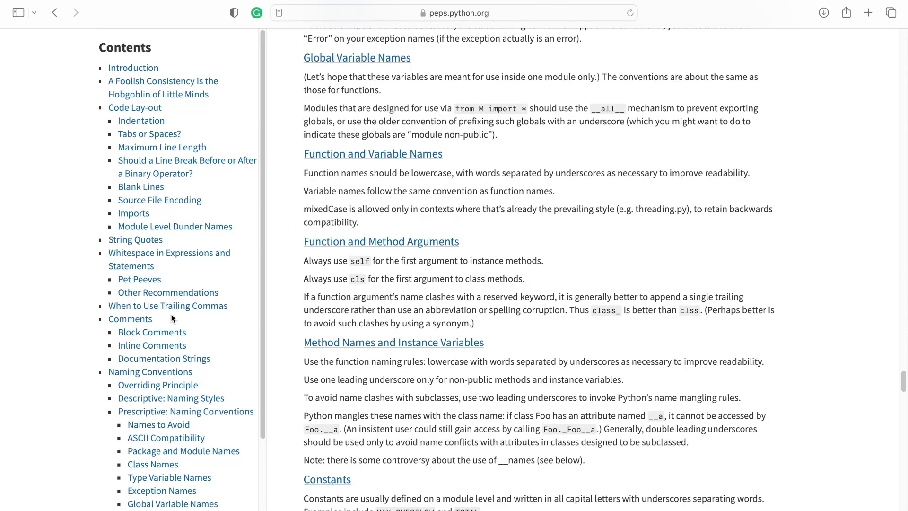
scroll(down, 3)
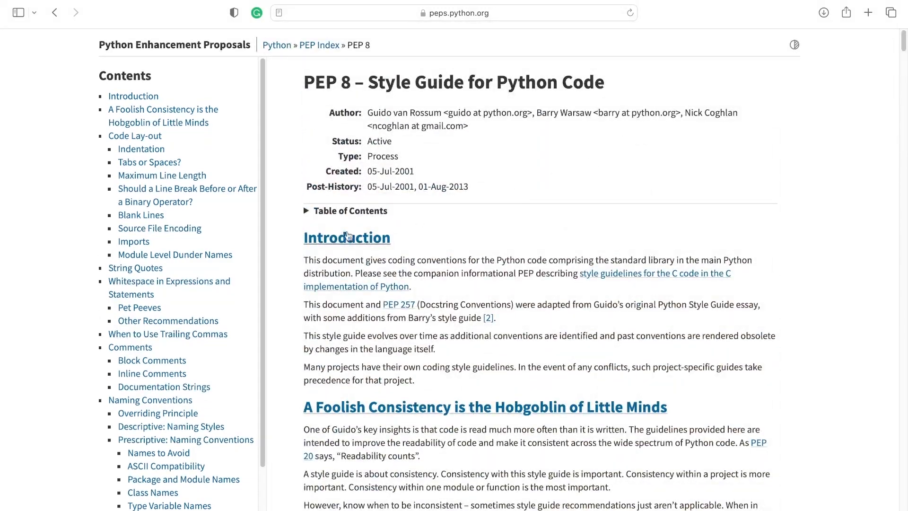
scroll(down, 3)
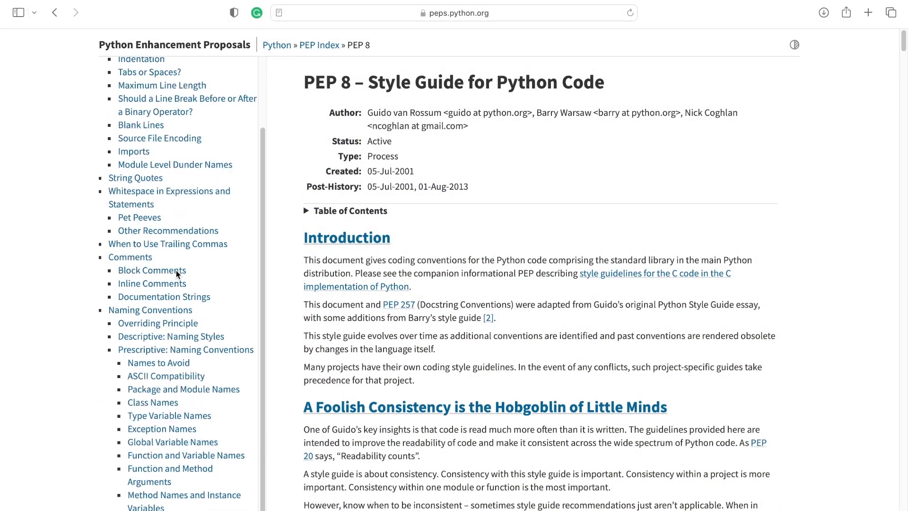
scroll(down, 3)
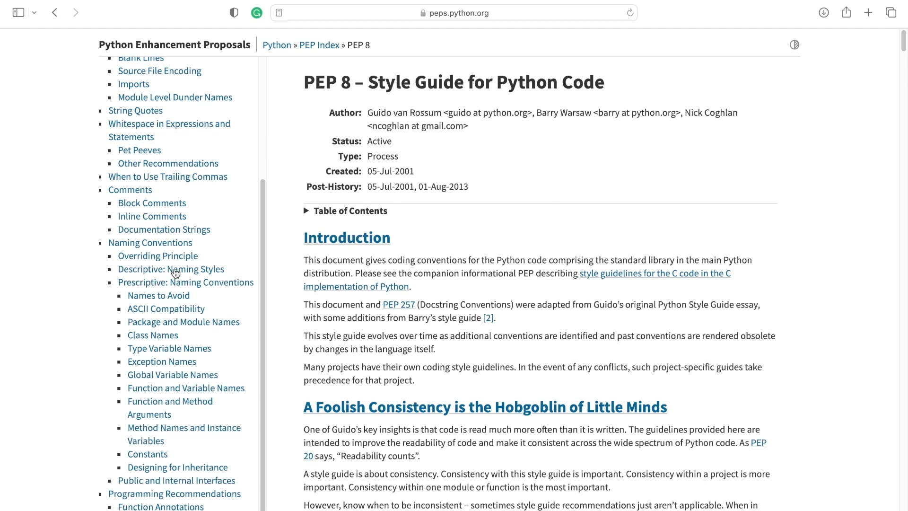
mouse_move(293, 260)
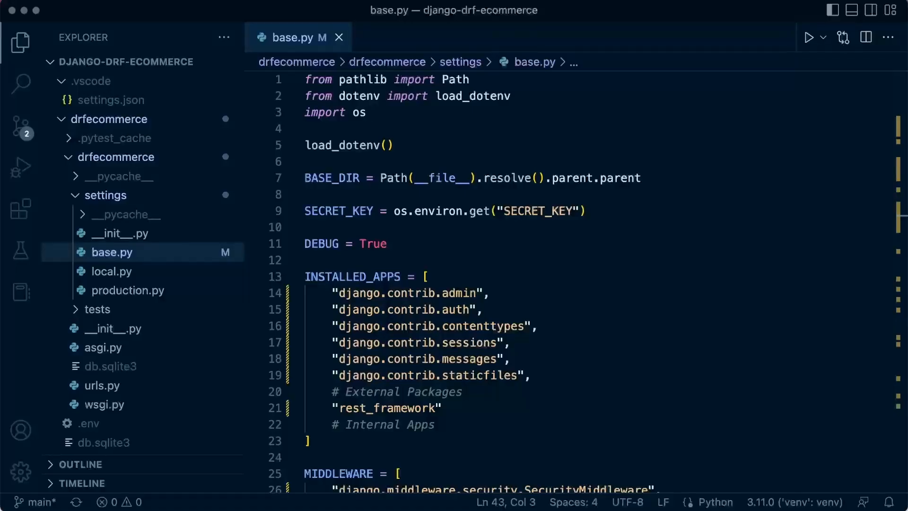
mouse_move(571, 218)
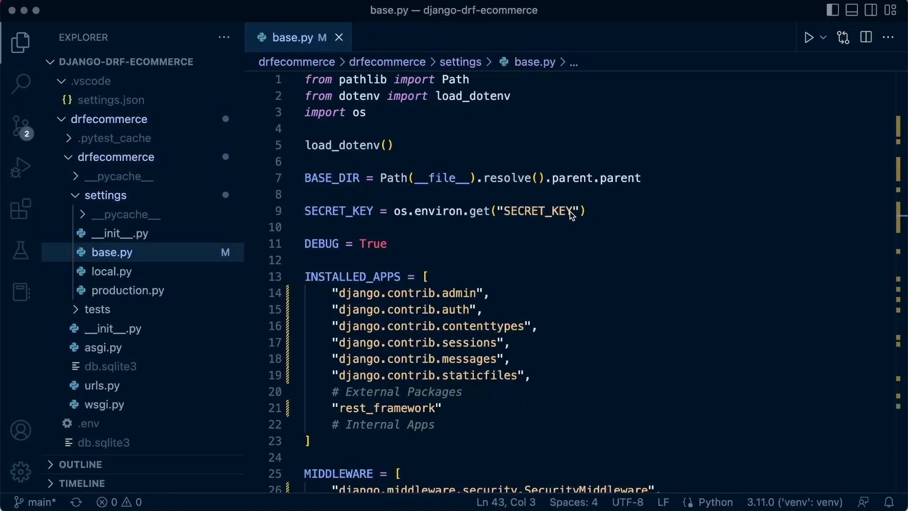
mouse_move(542, 234)
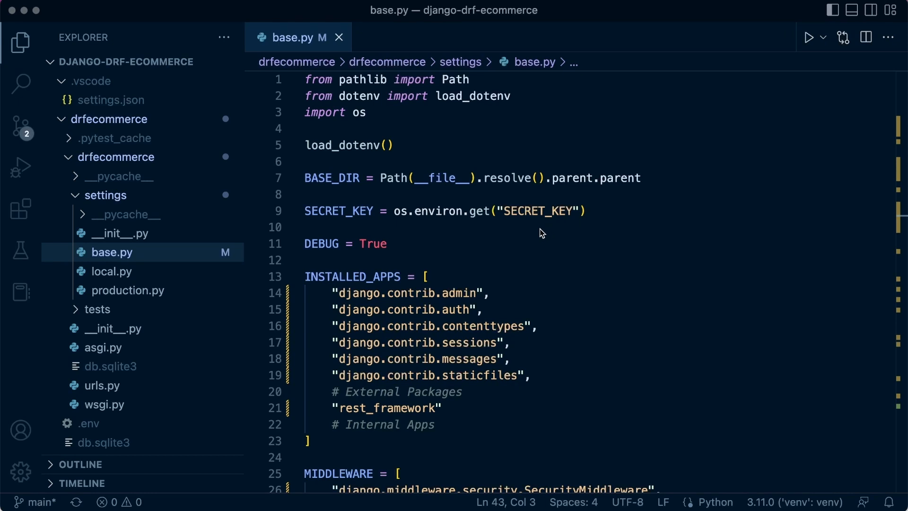
Place the cursor on the blank line after SECRET_KEY in base.py
click(307, 227)
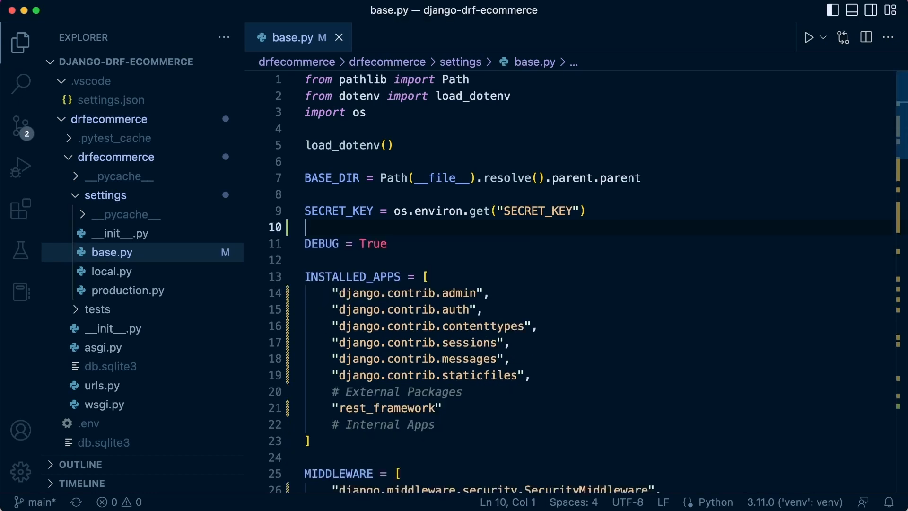